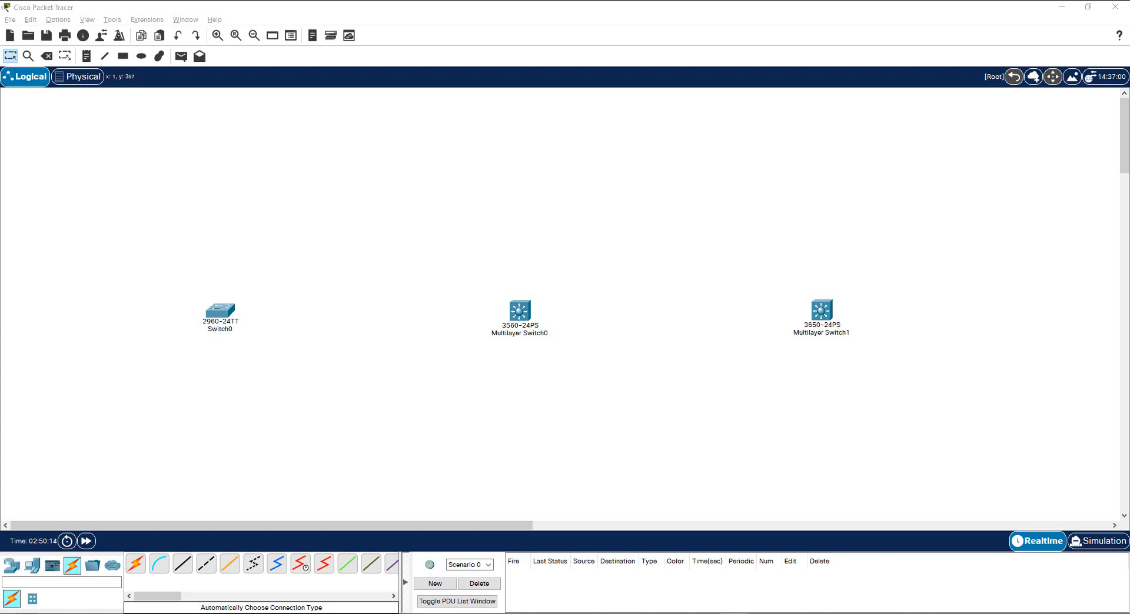
pyautogui.moveTo(268, 245)
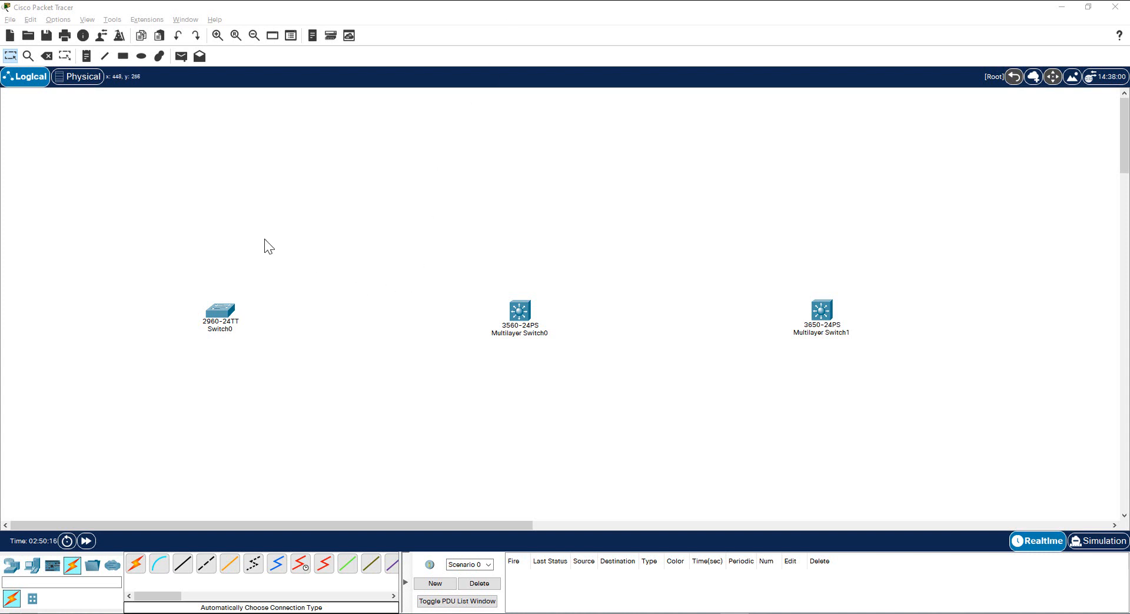
pyautogui.moveTo(851, 405)
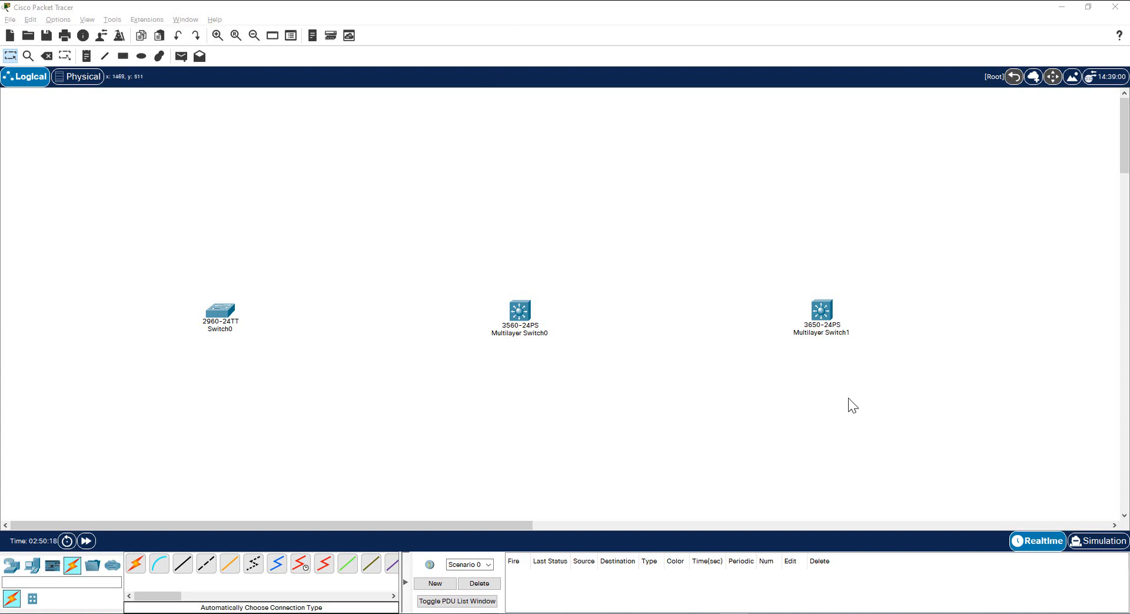
pyautogui.moveTo(218, 331)
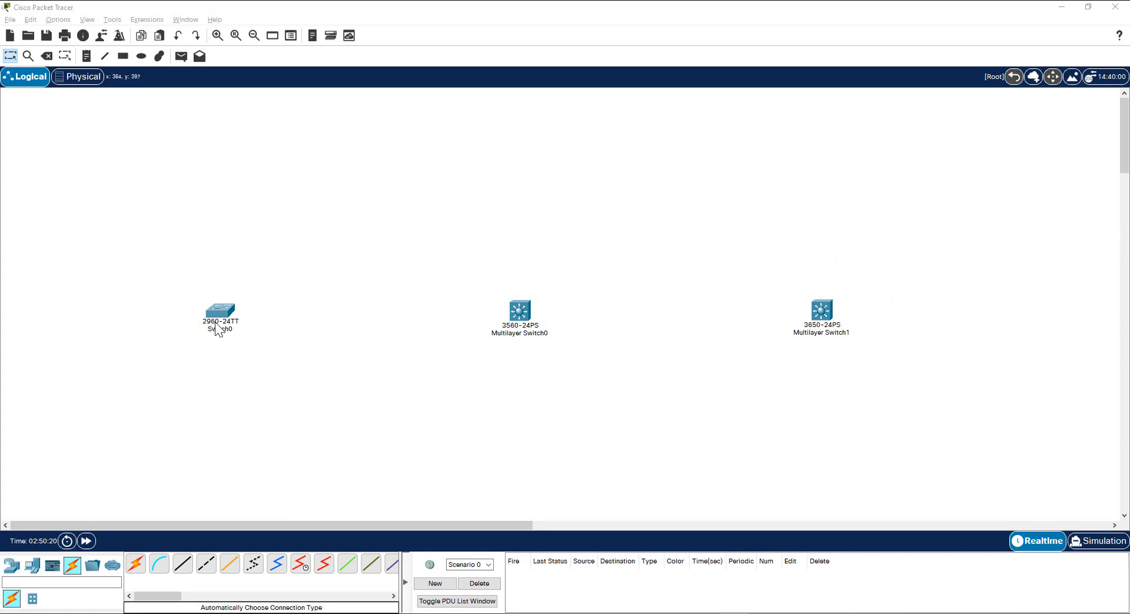
pyautogui.moveTo(521, 337)
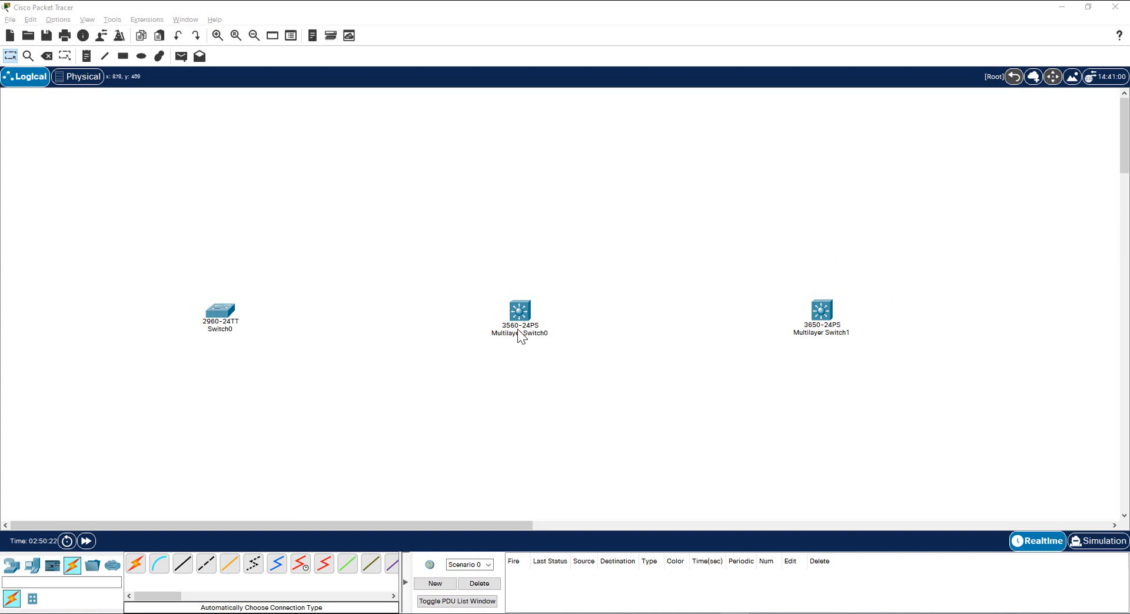
pyautogui.moveTo(828, 333)
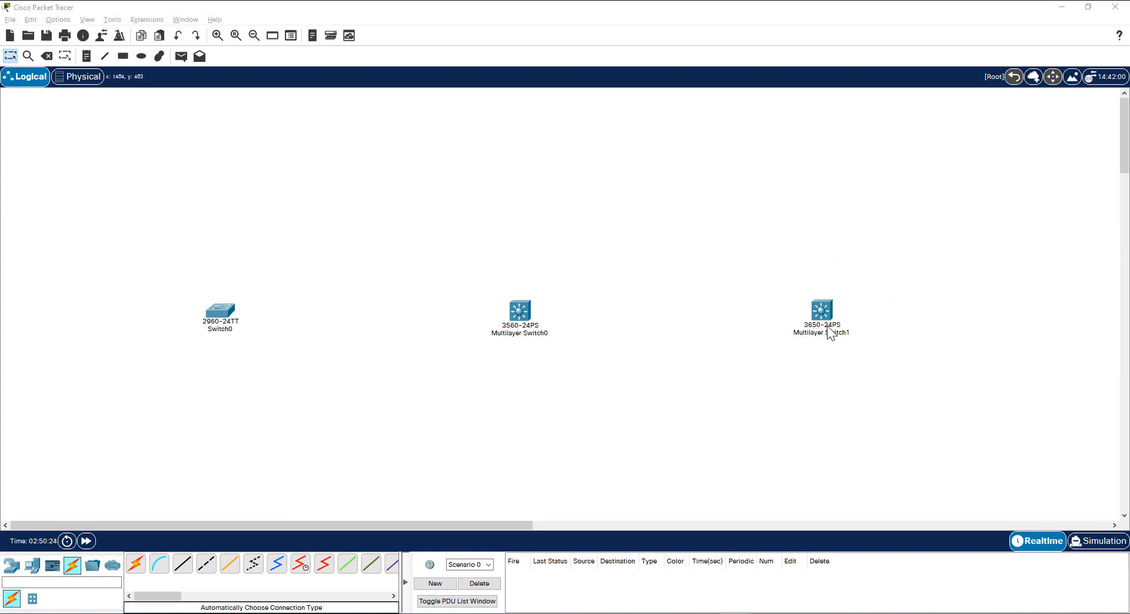
pyautogui.moveTo(224, 348)
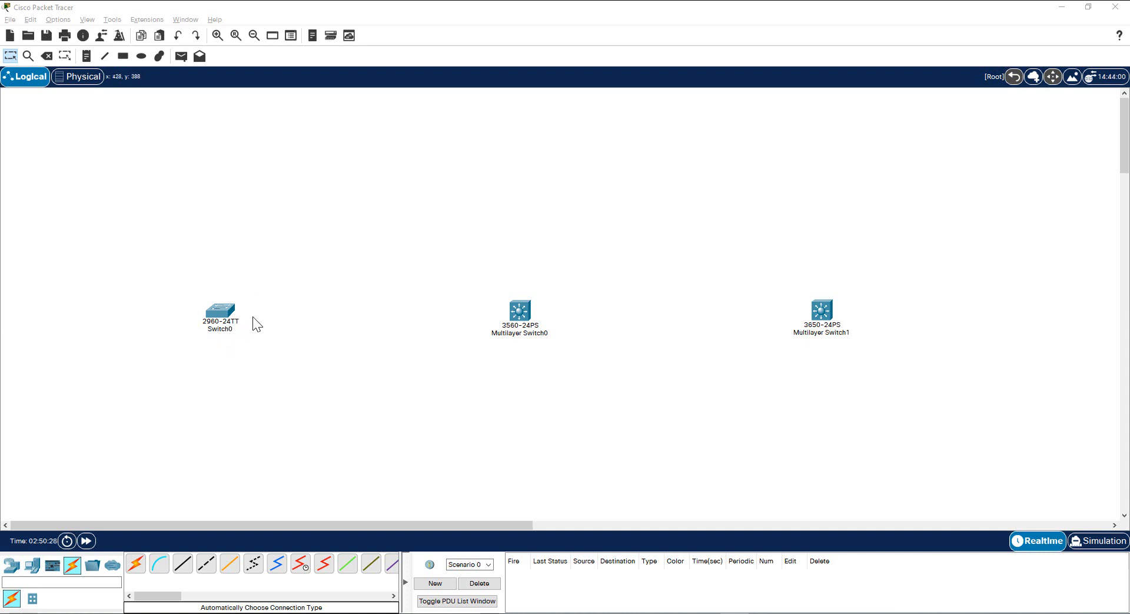
pyautogui.moveTo(251, 293)
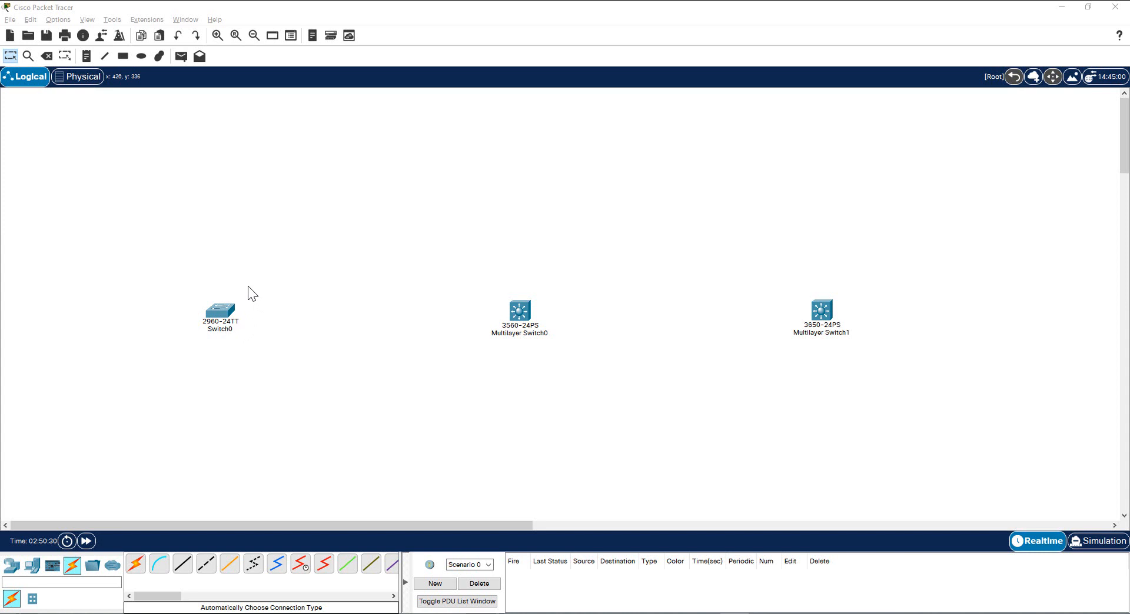
pyautogui.moveTo(250, 292)
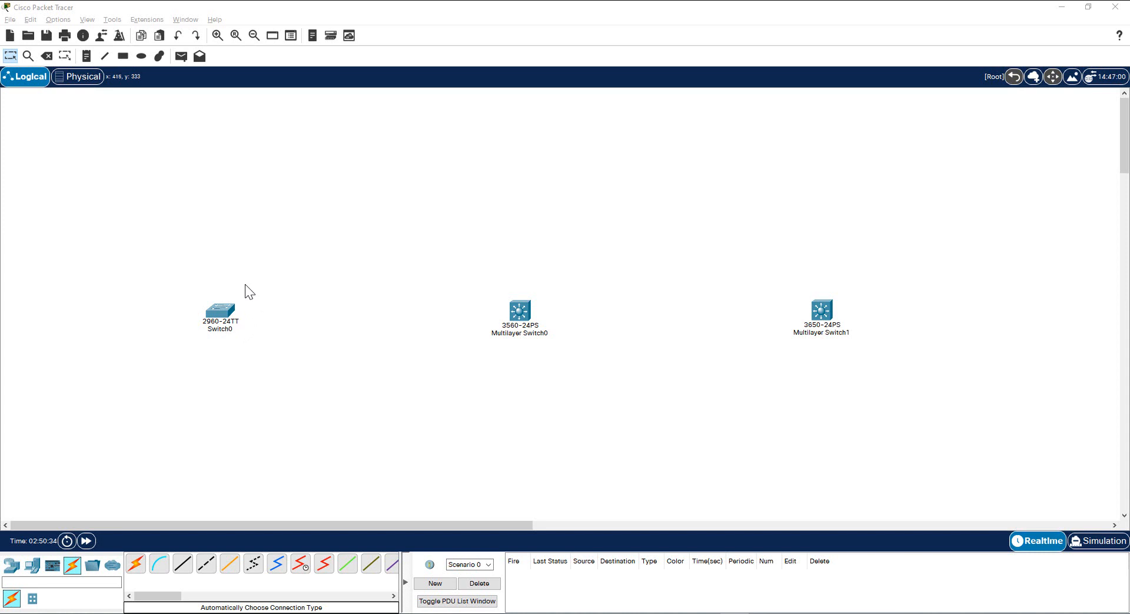
pyautogui.moveTo(242, 330)
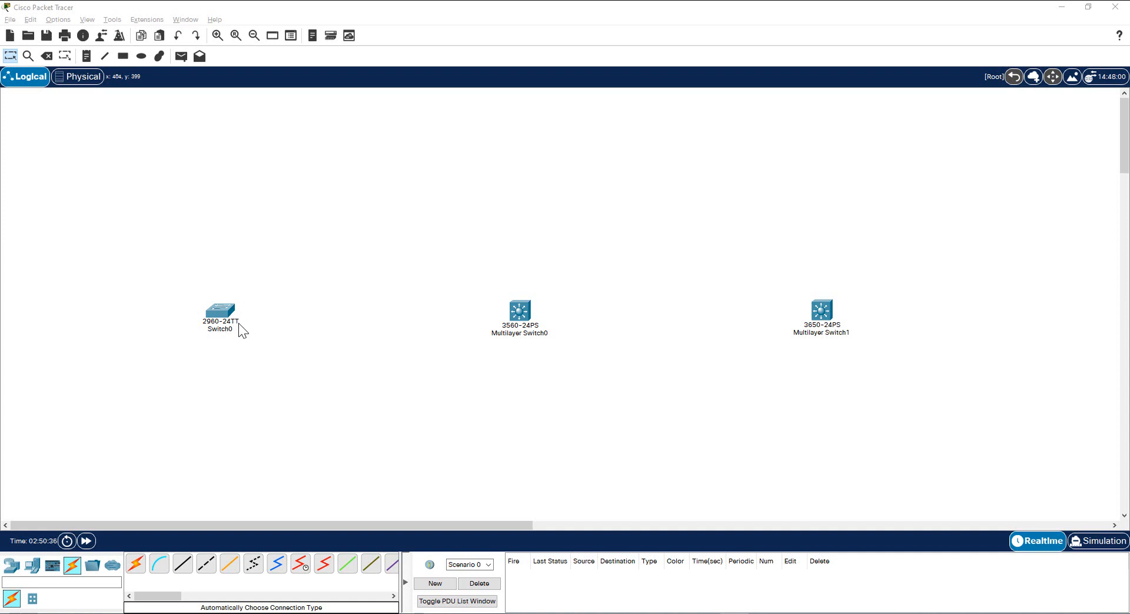
pyautogui.moveTo(241, 331)
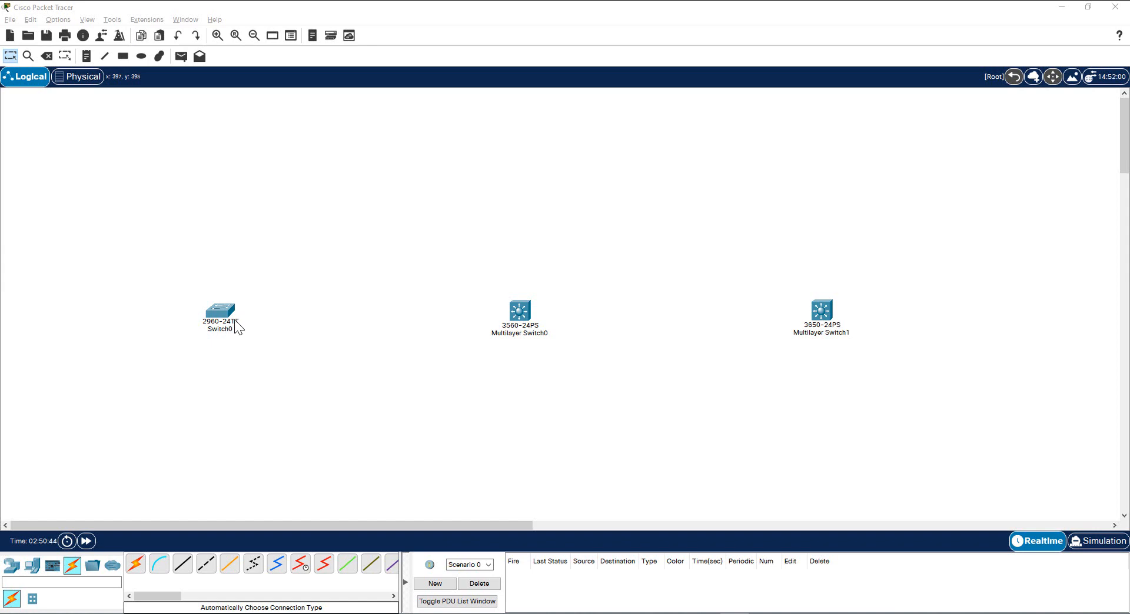
# On Switch0's command line, try the 'sh power' command and see it rejected as unrecognized.
pyautogui.click(219, 308)
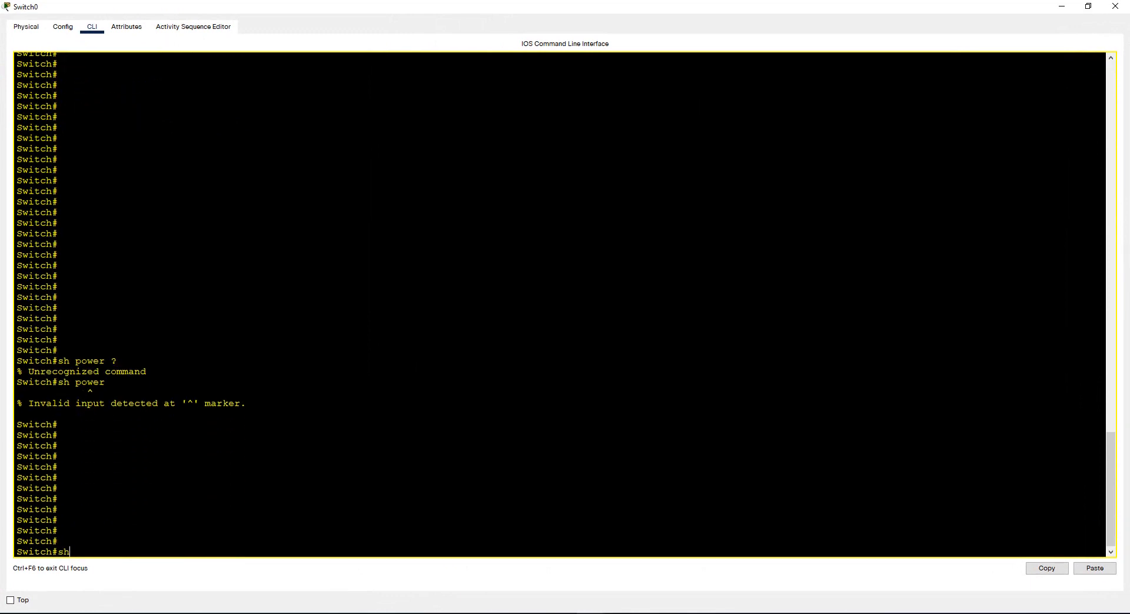
pyautogui.write('power')
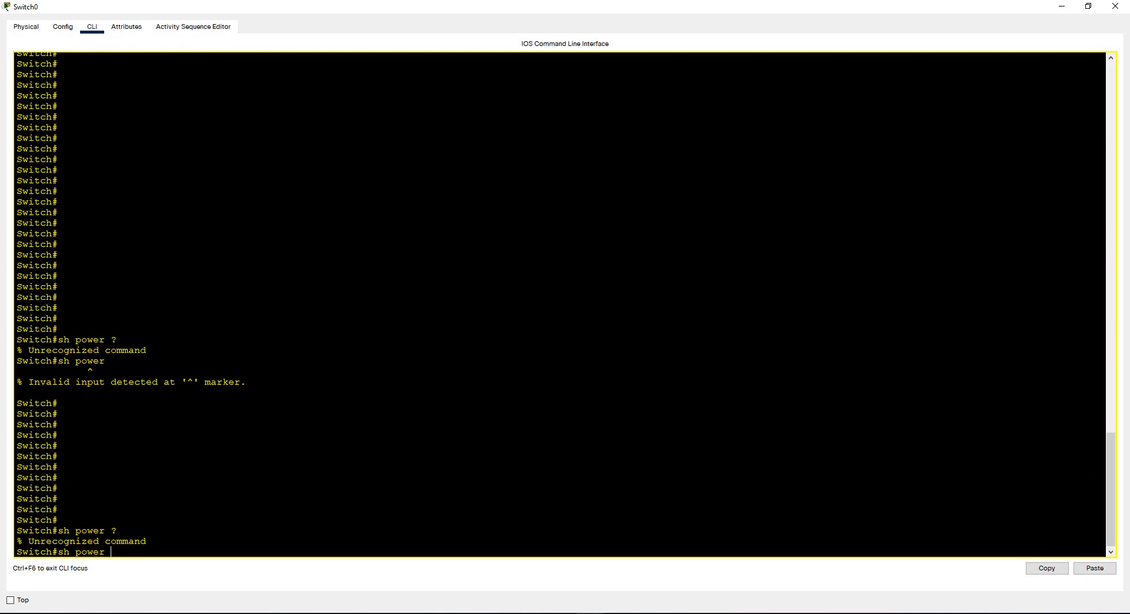
pyautogui.moveTo(31, 570)
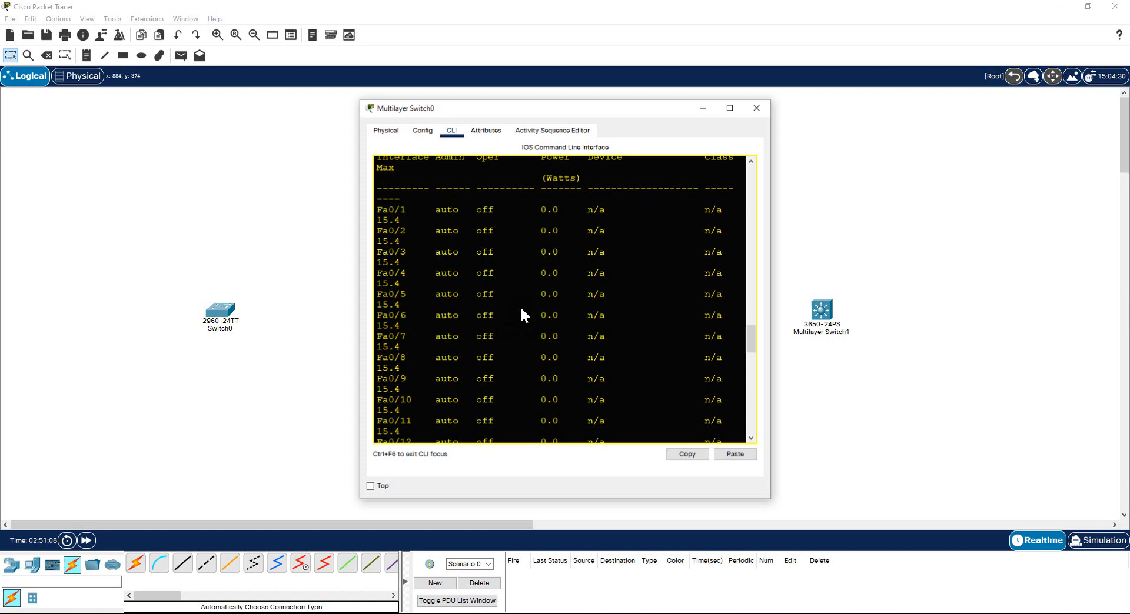
# Run 'sh power inline' on Multilayer Switch0, showing 370 W available and ports Fa0/1–24 off.
pyautogui.click(729, 108)
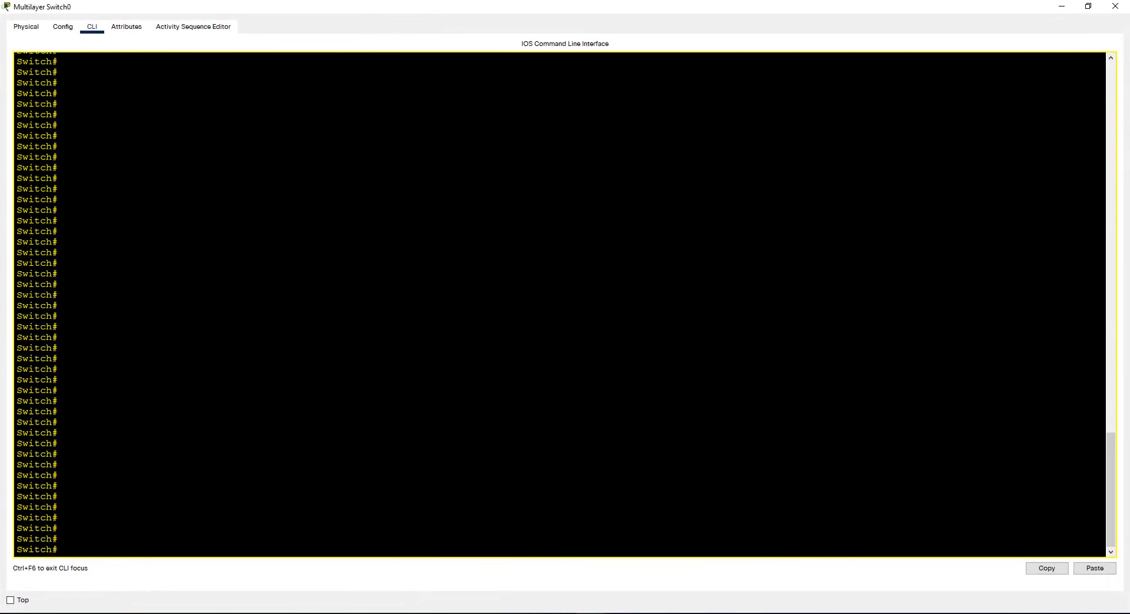
pyautogui.write('sh power')
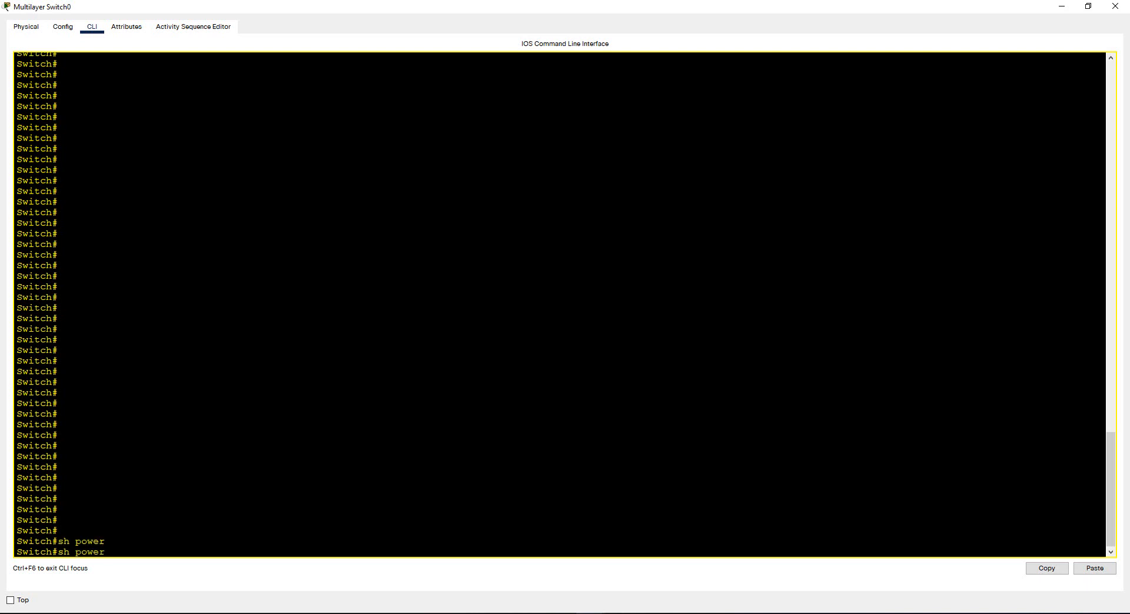
pyautogui.write('inline')
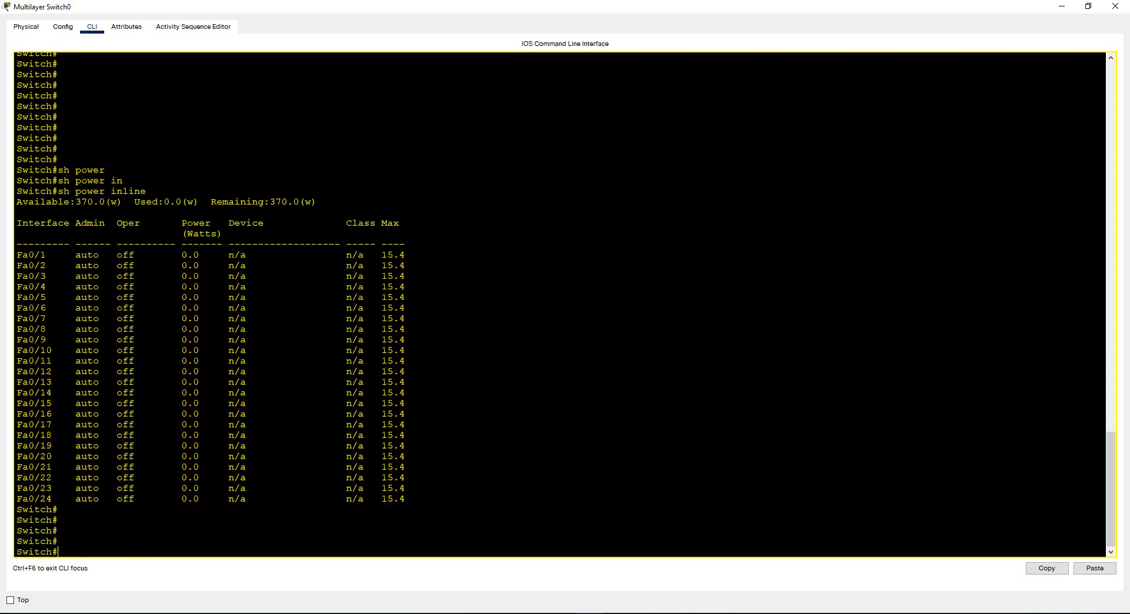
pyautogui.scroll(-3)
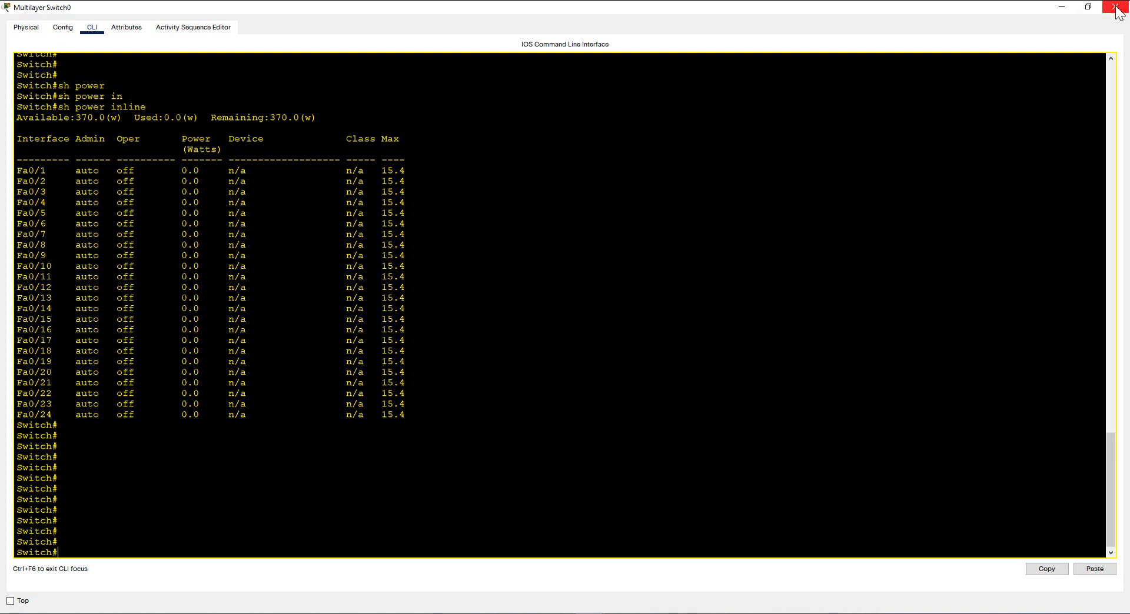
pyautogui.click(1118, 7)
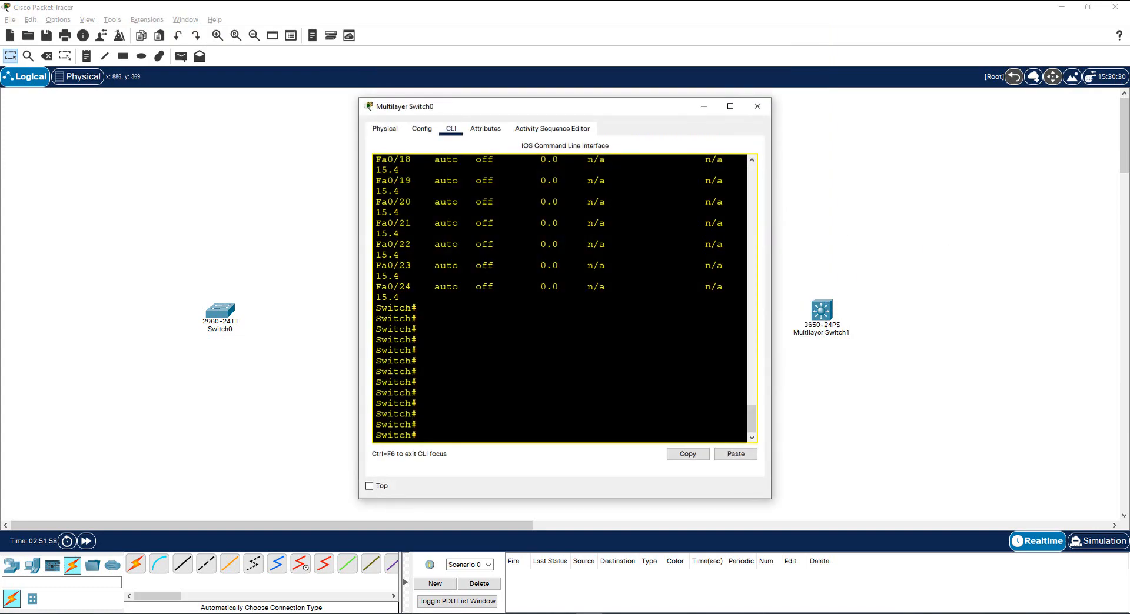
pyautogui.click(730, 105)
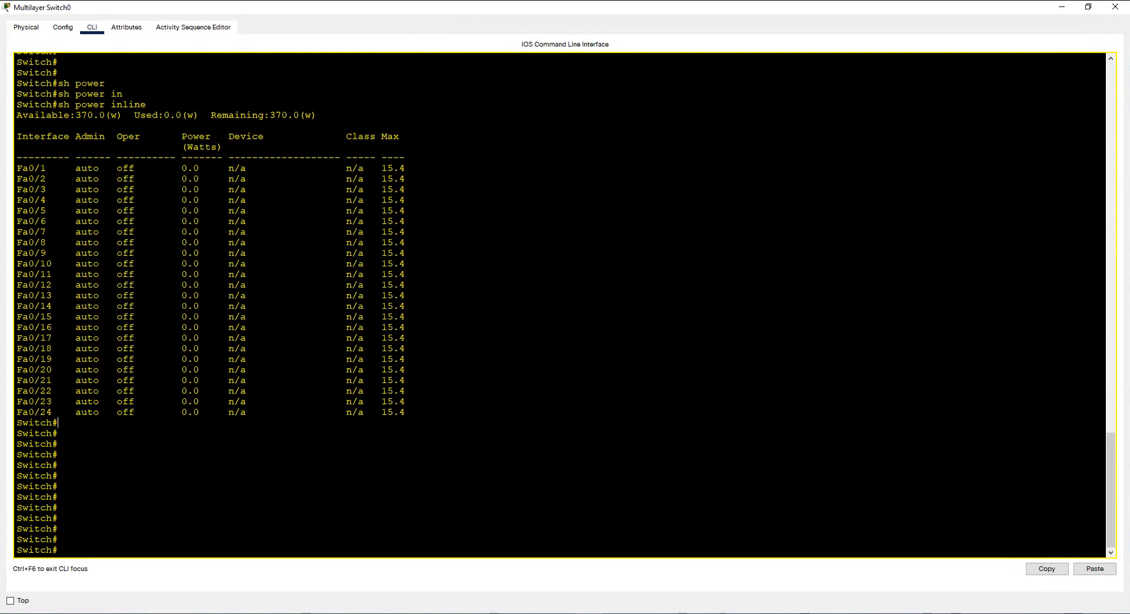
# Dismiss the unpowered-device error and fit AC power supplies into Multilayer Switch1's empty bays.
pyautogui.click(25, 27)
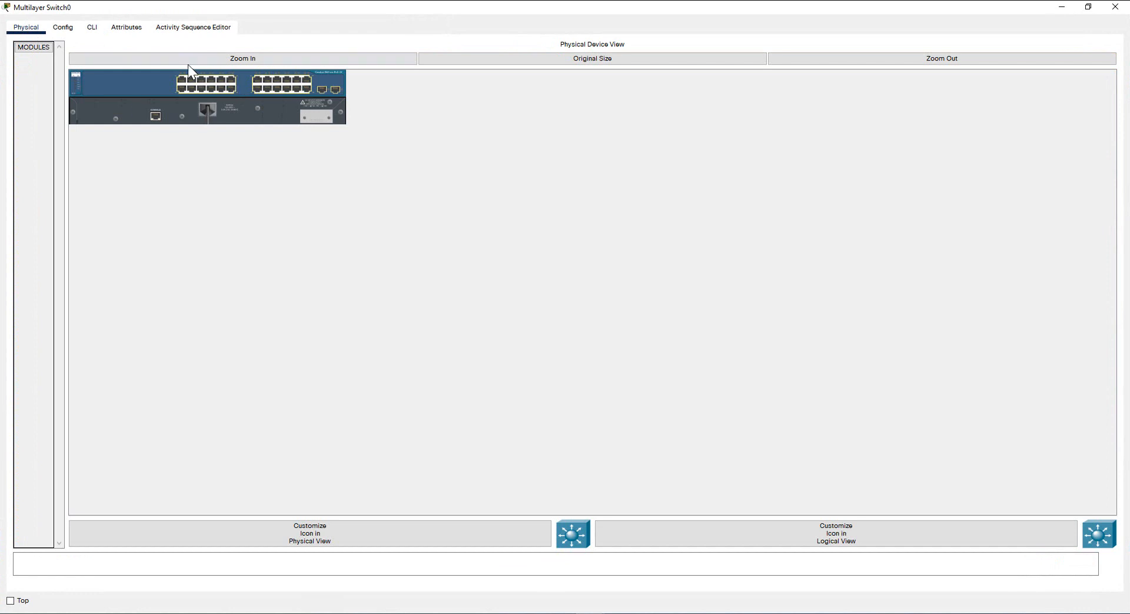
pyautogui.moveTo(199, 91)
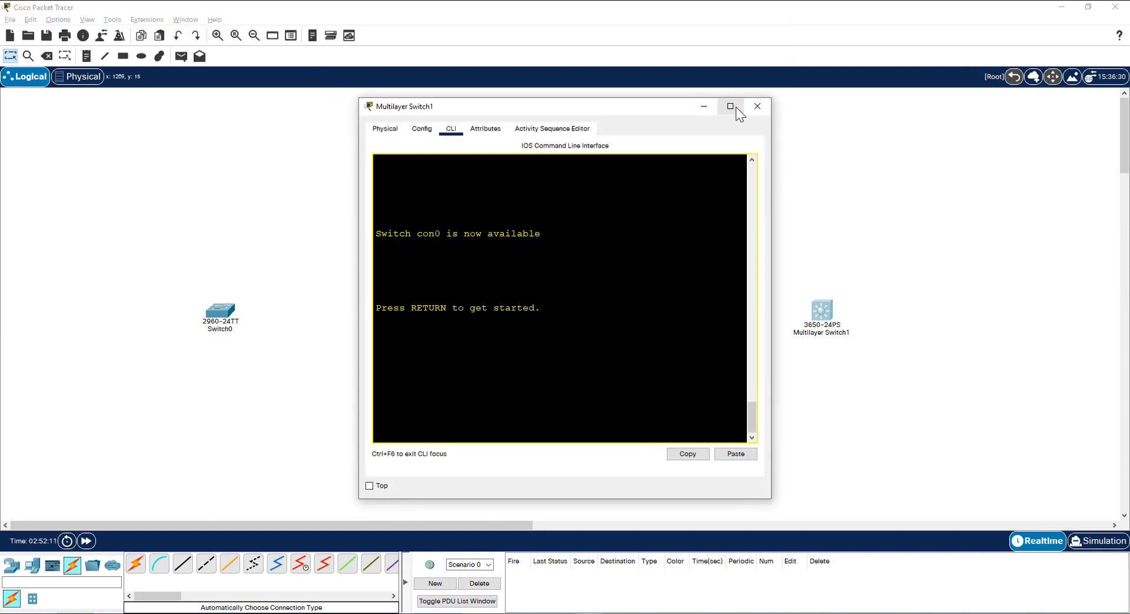
pyautogui.click(730, 106)
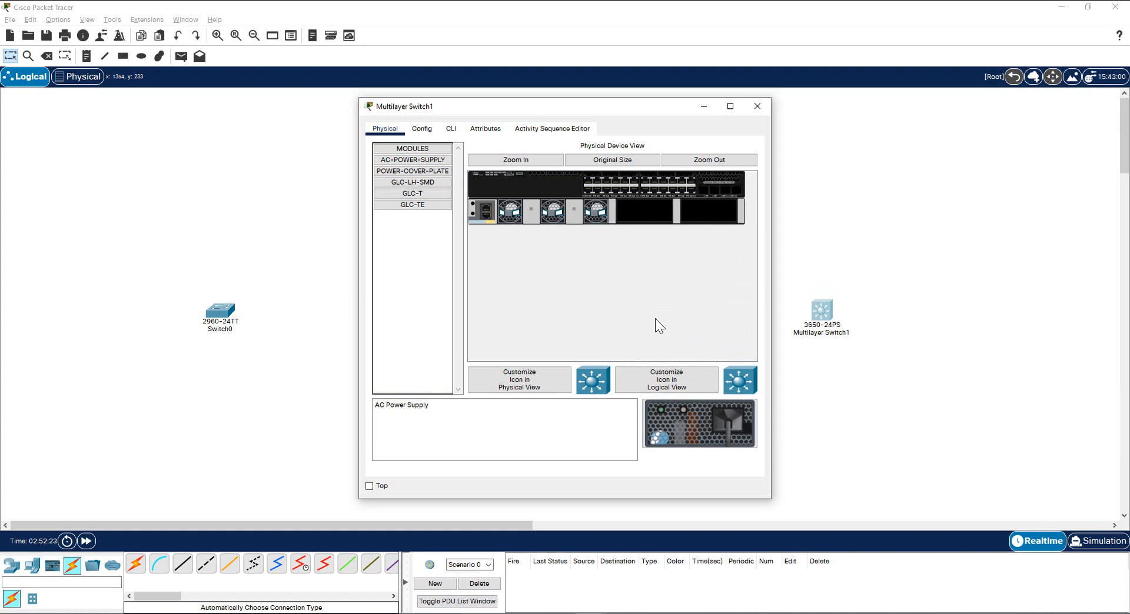
pyautogui.moveTo(455, 141)
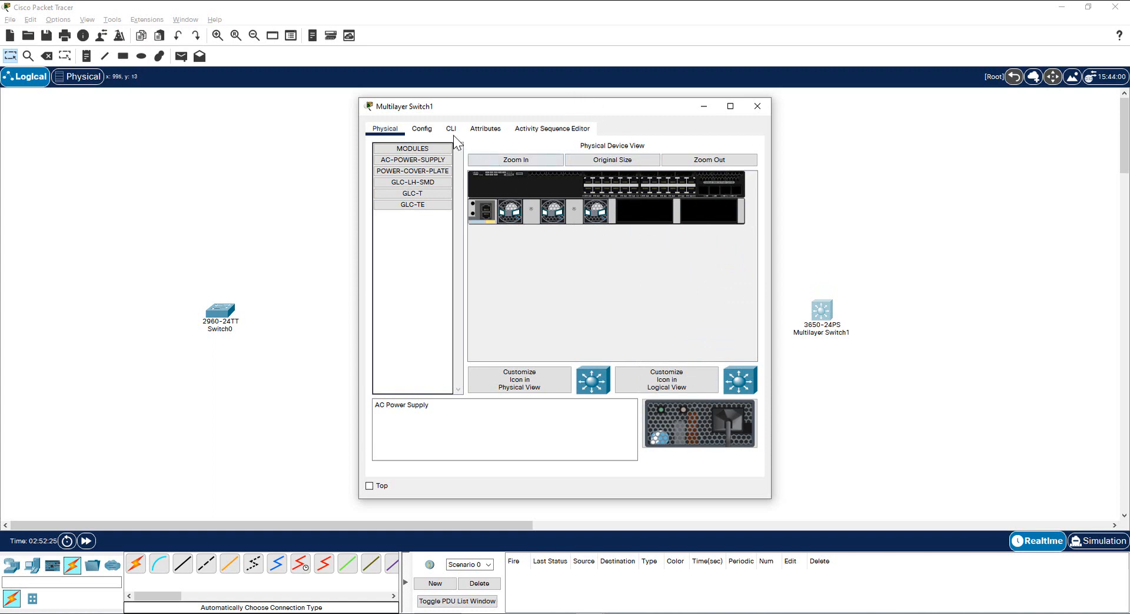
pyautogui.click(450, 129)
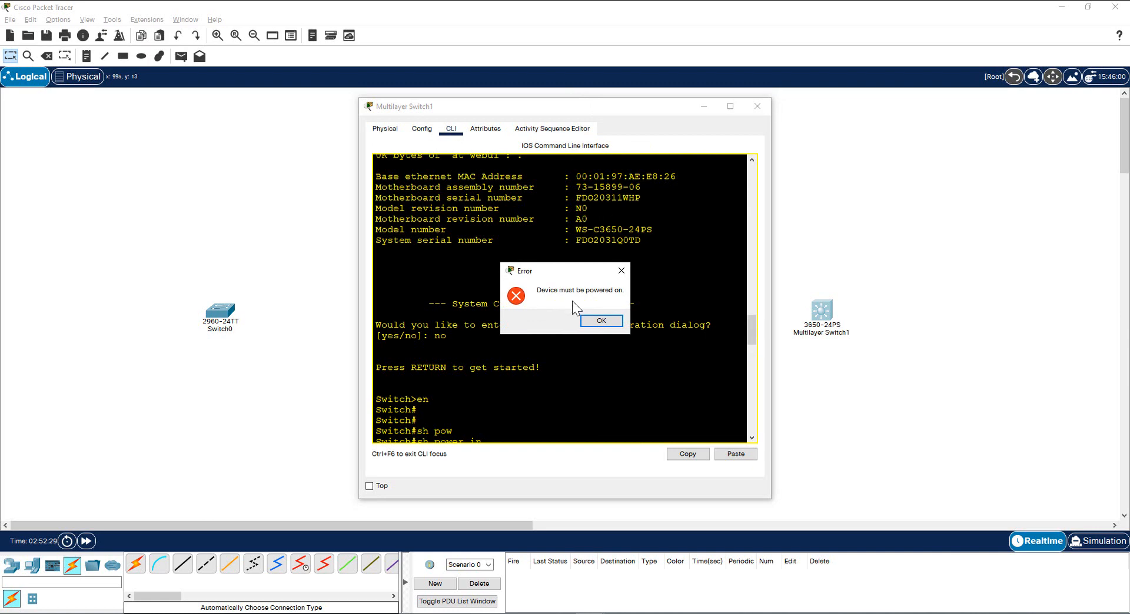
pyautogui.click(601, 321)
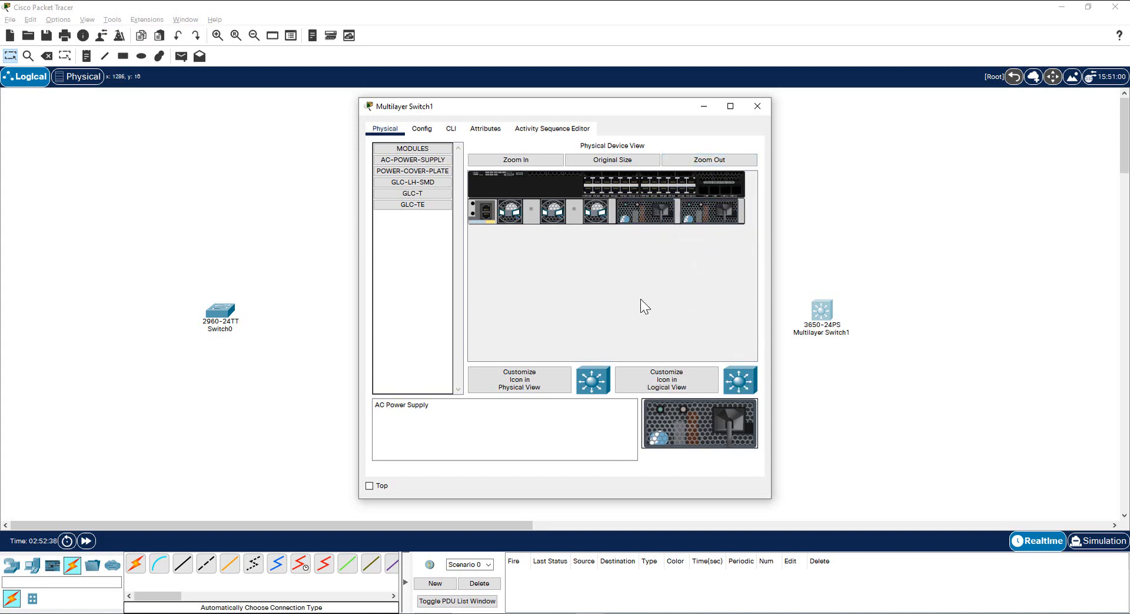
# Answer 'no' to Multilayer Switch1's setup dialog and run 'sh power inline' in privileged mode.
pyautogui.click(450, 129)
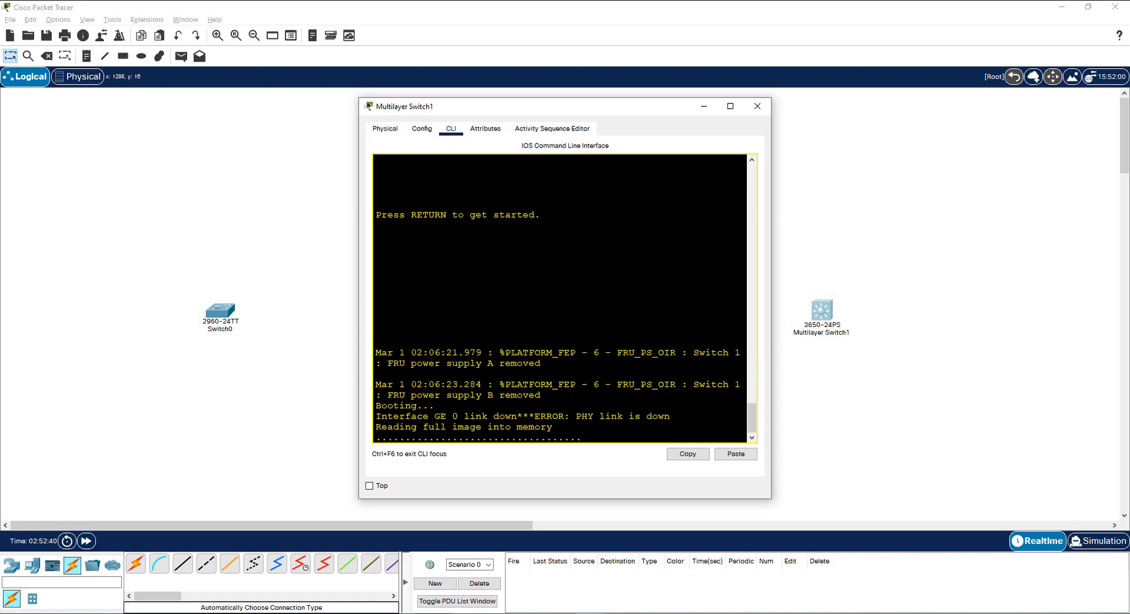
pyautogui.click(730, 106)
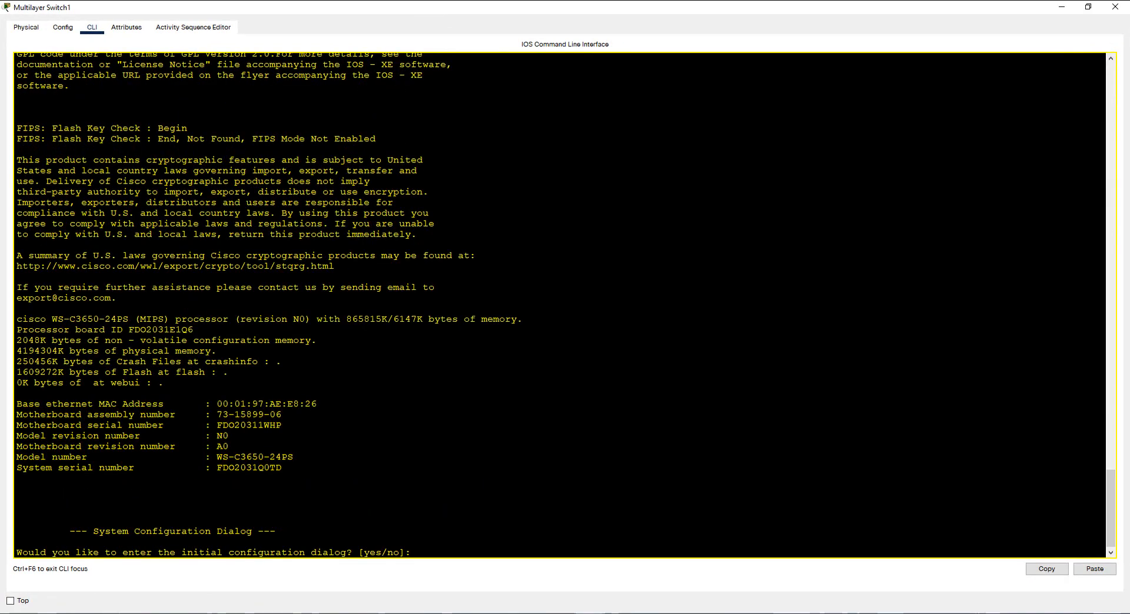
pyautogui.write('no]: no')
pyautogui.write('en')
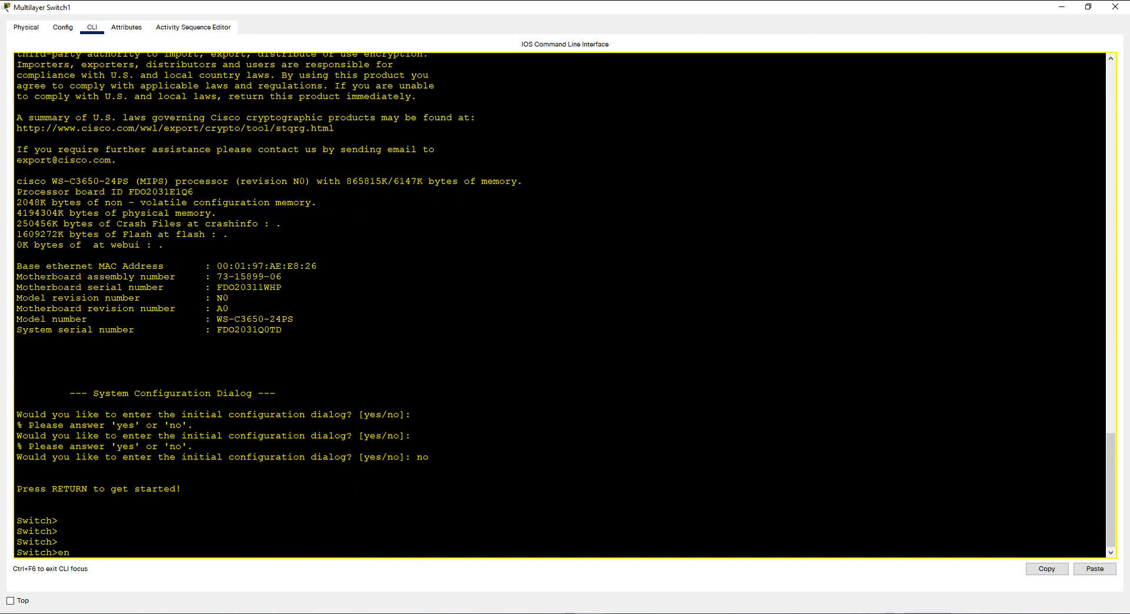
pyautogui.write('sh p')
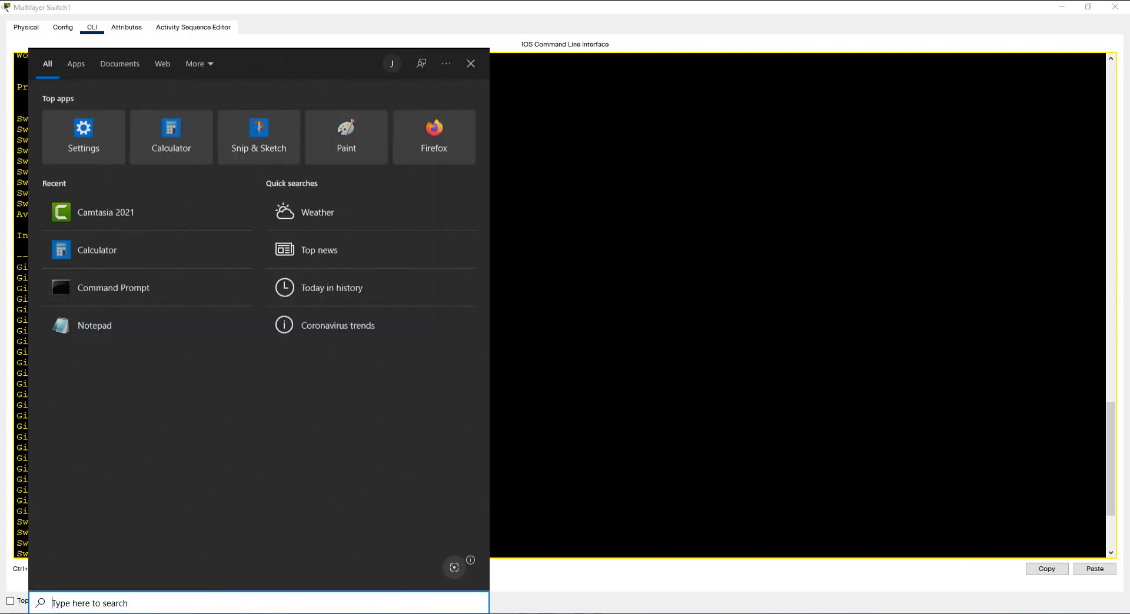
# Multiply 30 by 2 in Calculator, then close it and the switch window.
pyautogui.write('calculator')
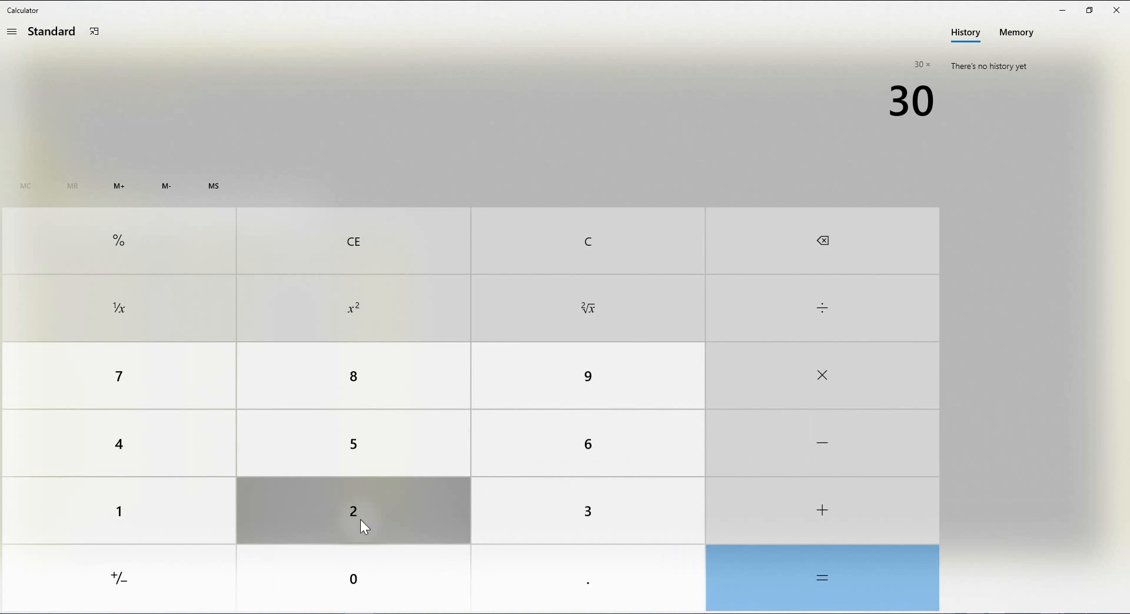
pyautogui.click(822, 578)
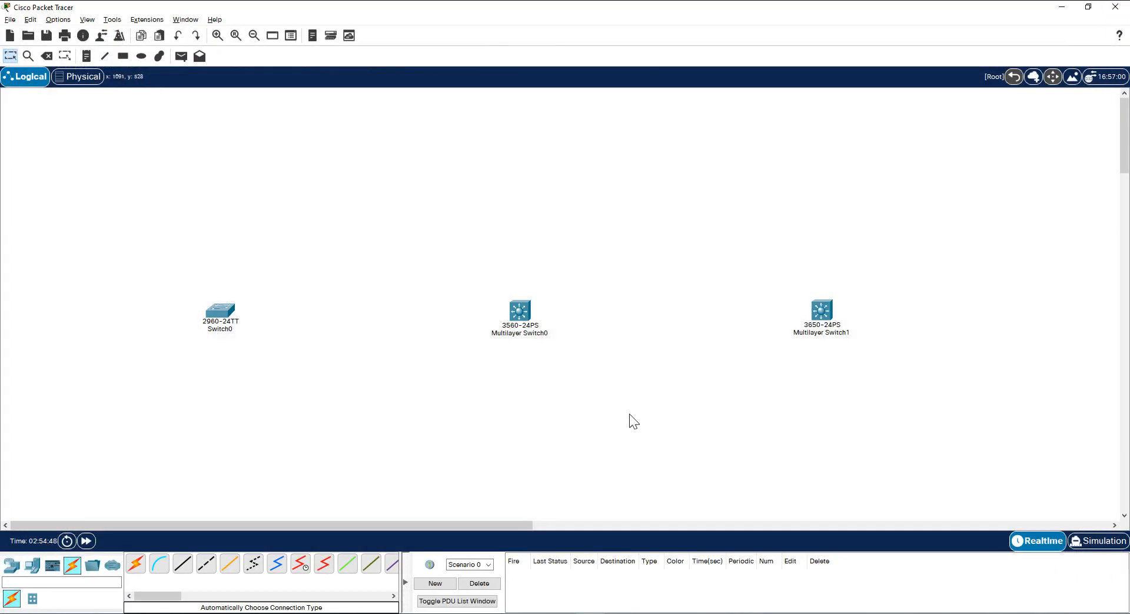
# Place a 7960 IP phone beside Multilayer Switch1 and cable it to Gig1/0/1.
pyautogui.click(32, 566)
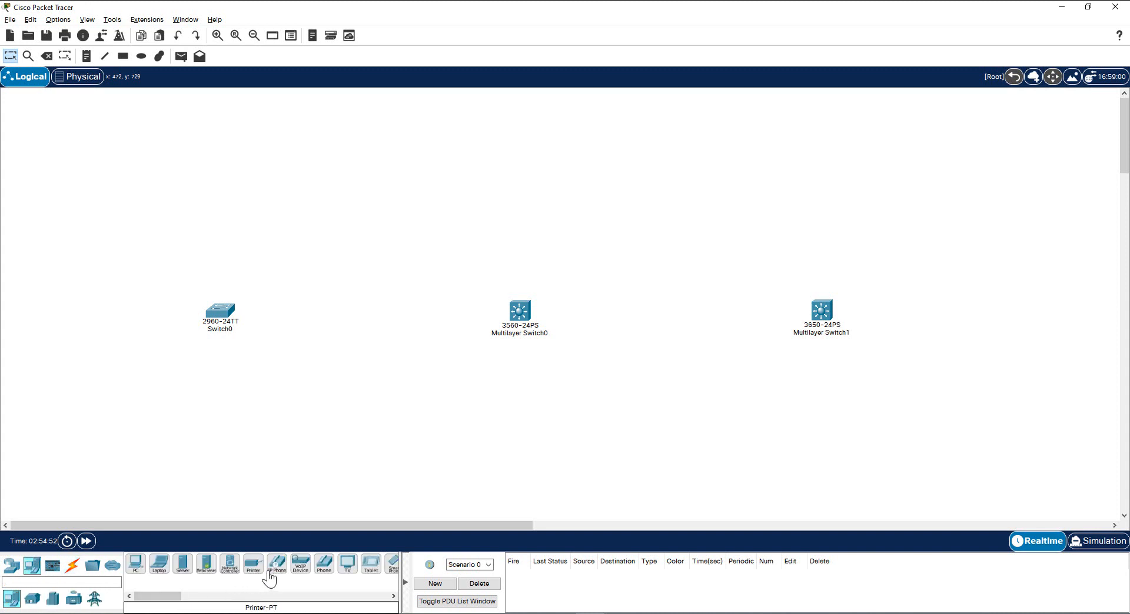
pyautogui.click(753, 404)
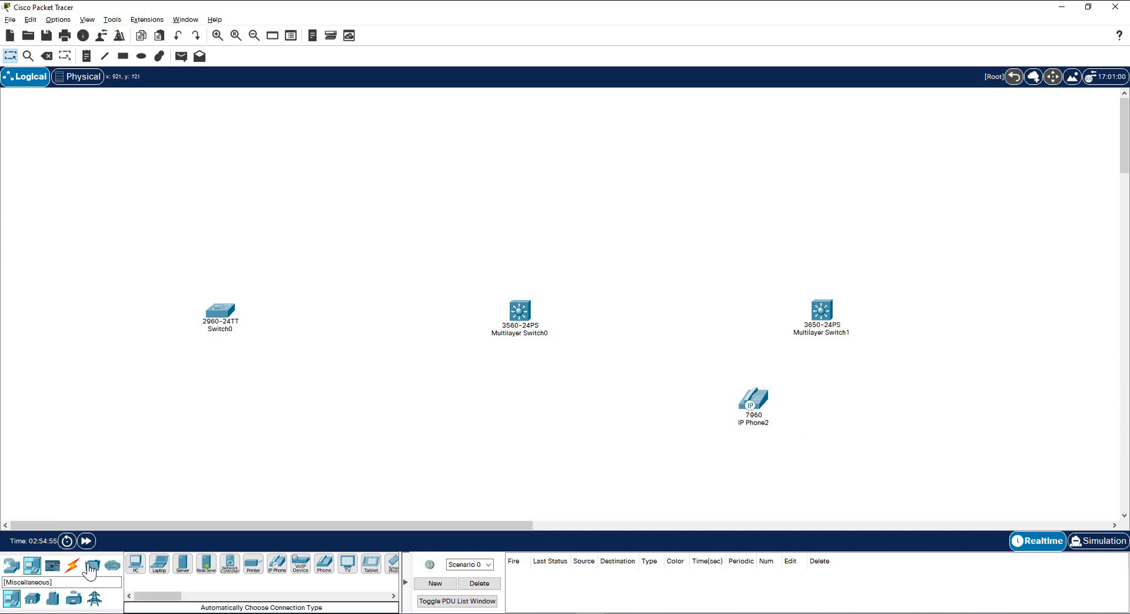
pyautogui.click(73, 567)
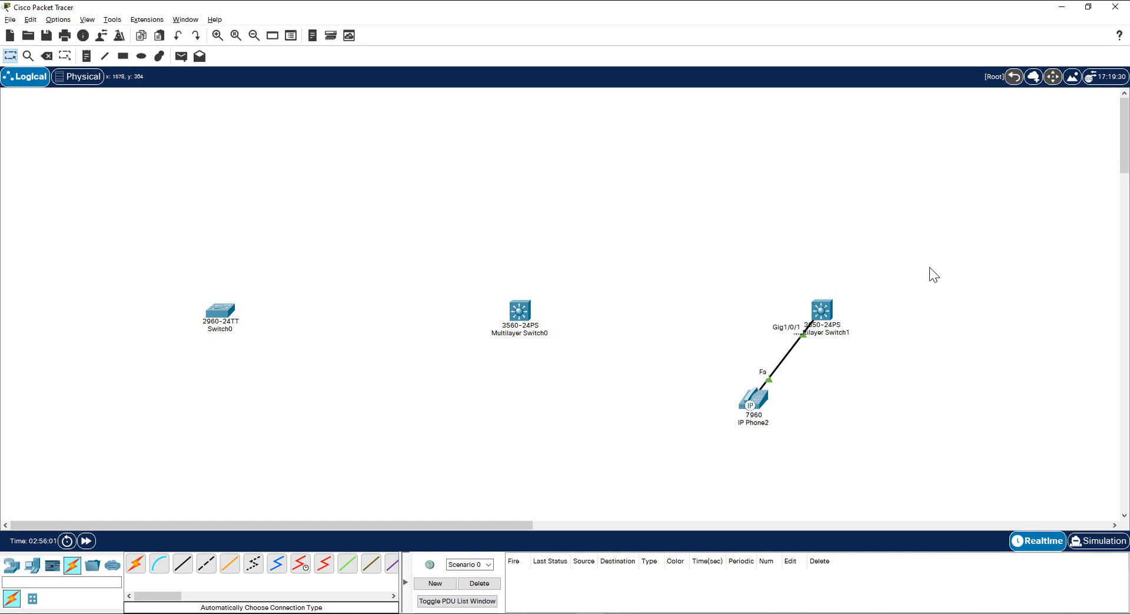
pyautogui.moveTo(819, 325)
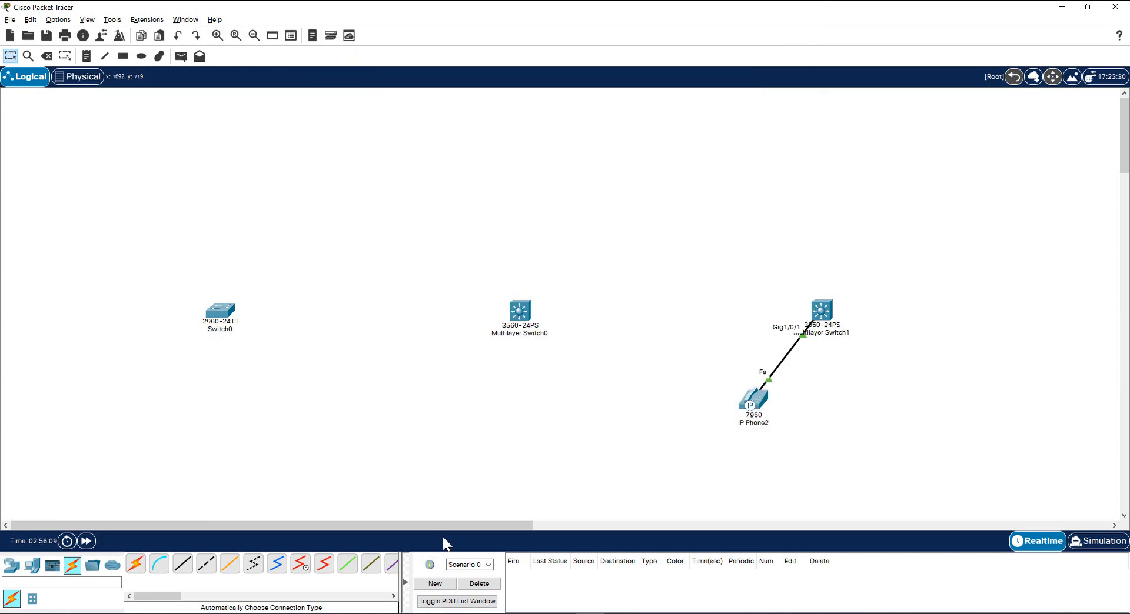
pyautogui.moveTo(818, 315)
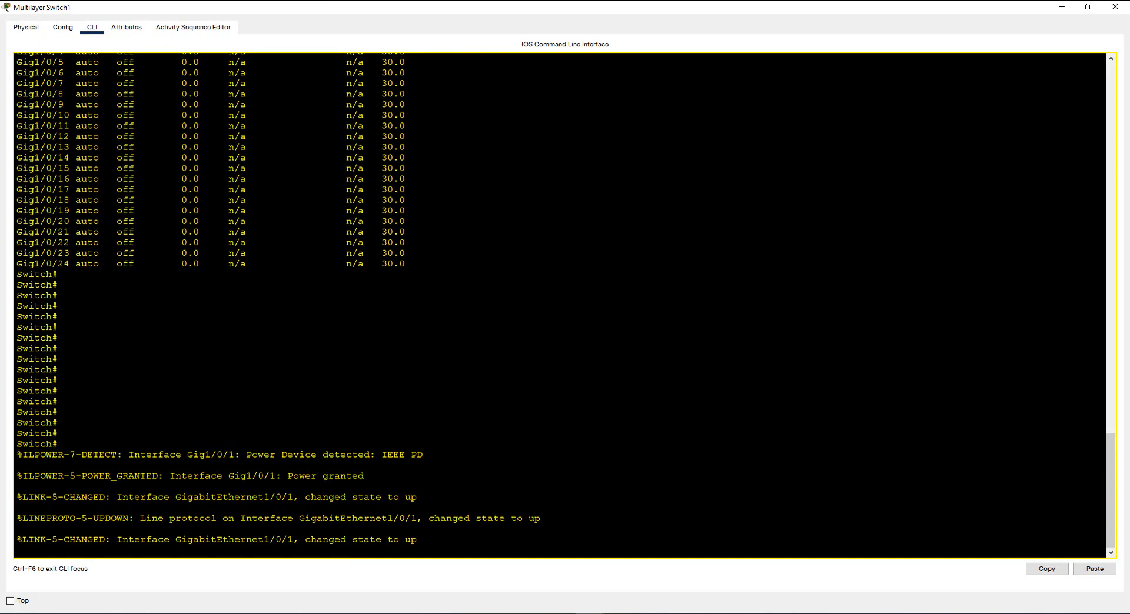
# Verify Gig1/0/1 delivers 10 W to the 7960 phone and 'sh cdp neighbors' lists it.
pyautogui.write('sh power inline')
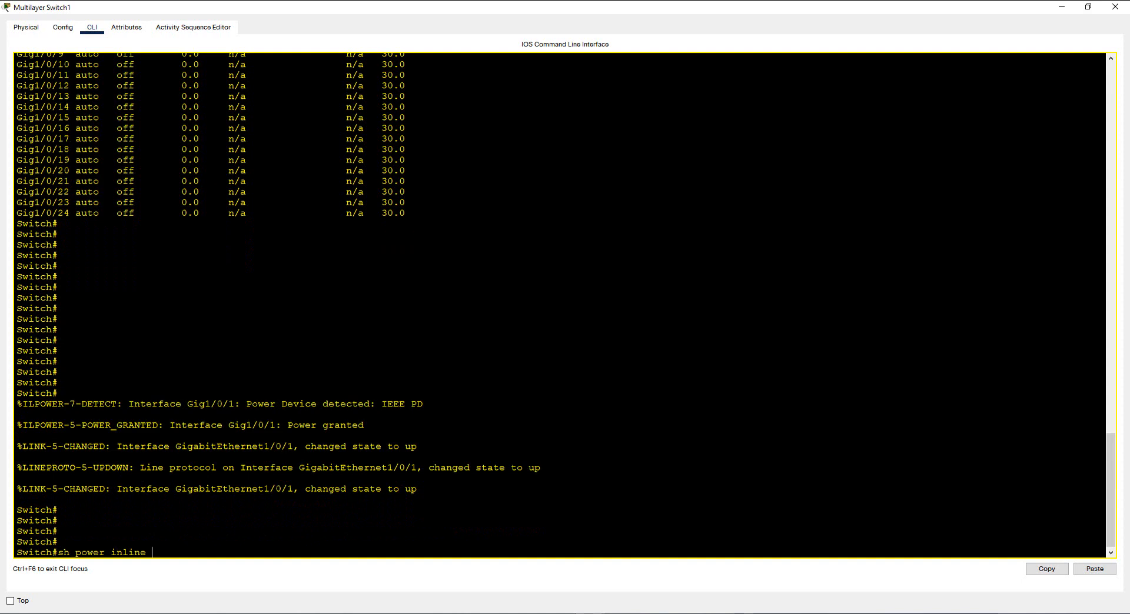
pyautogui.press('enter')
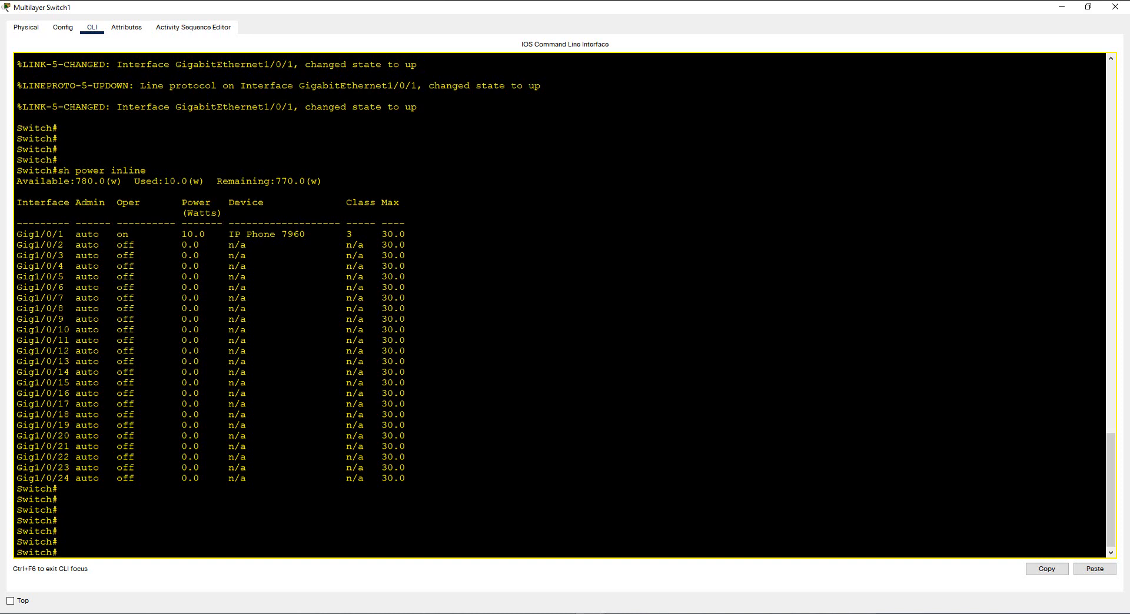
pyautogui.doubleClick(256, 234)
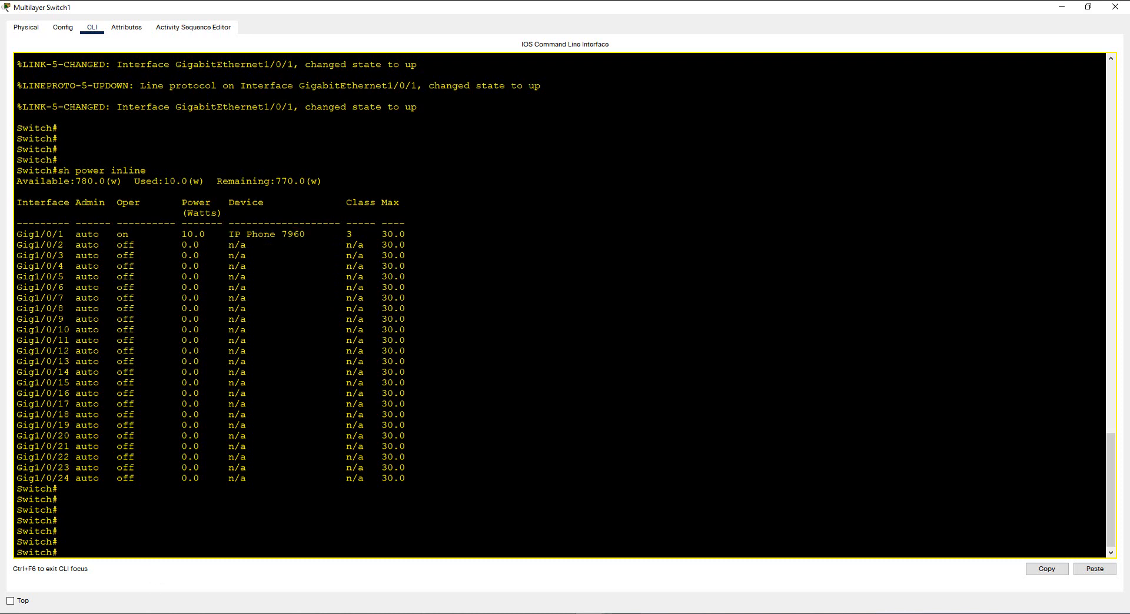
pyautogui.write('sh cdp neighbors')
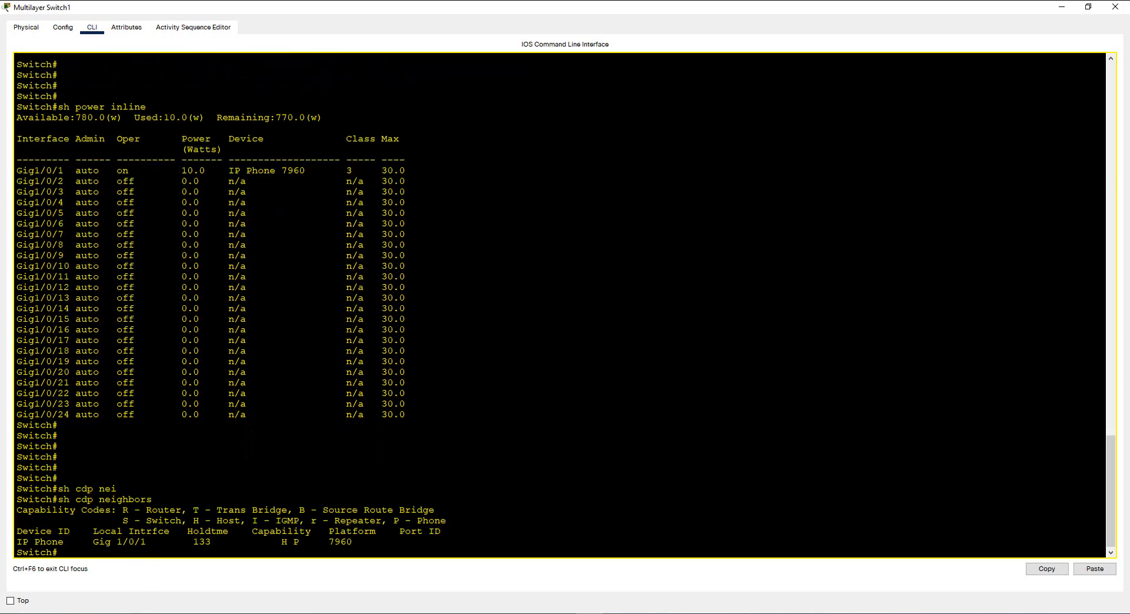
pyautogui.moveTo(40, 580)
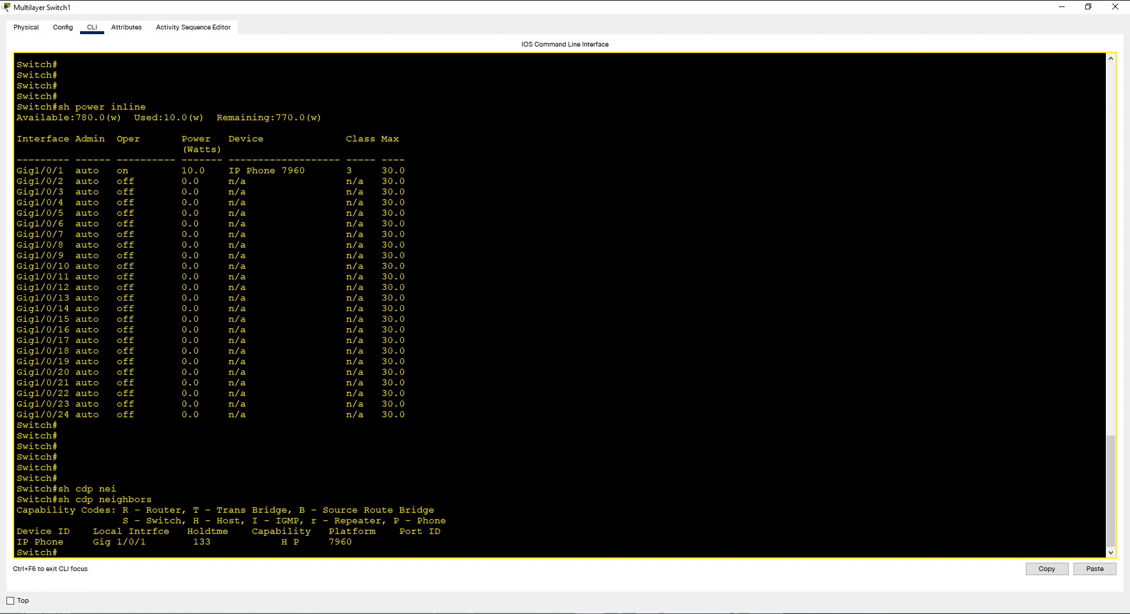
pyautogui.doubleClick(349, 171)
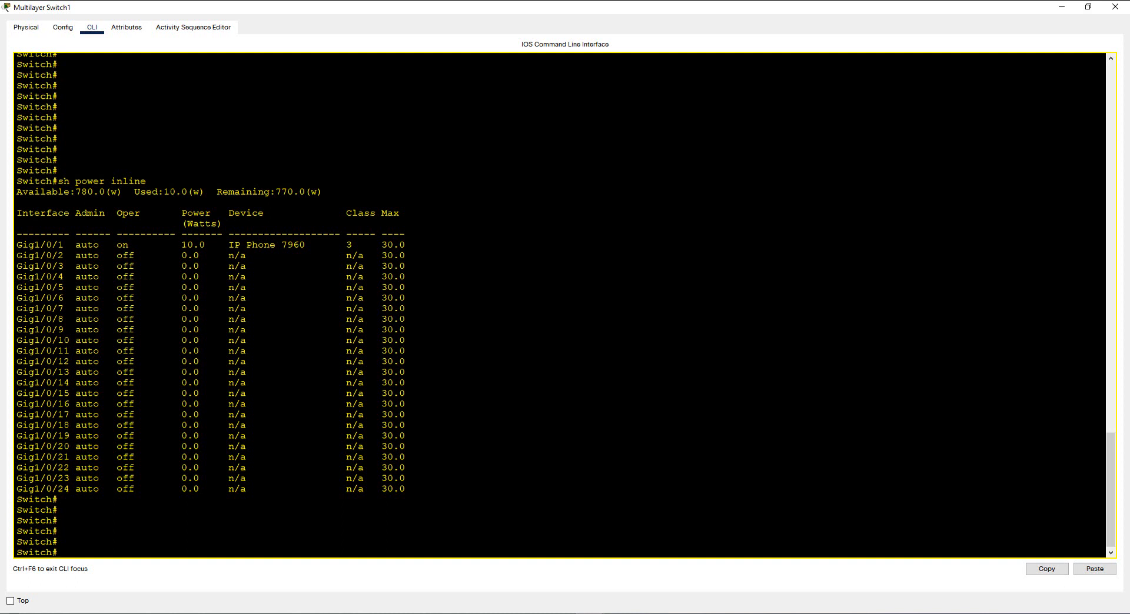
# List the options accepted after 'sh power inline' using '?'.
pyautogui.write('sh power inline')
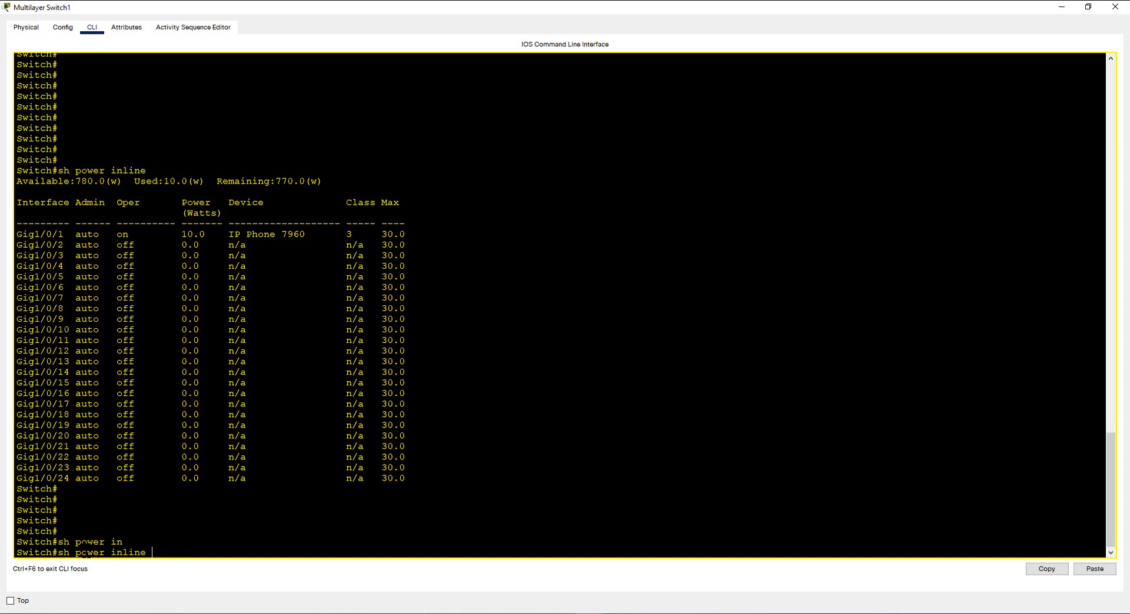
pyautogui.write('?')
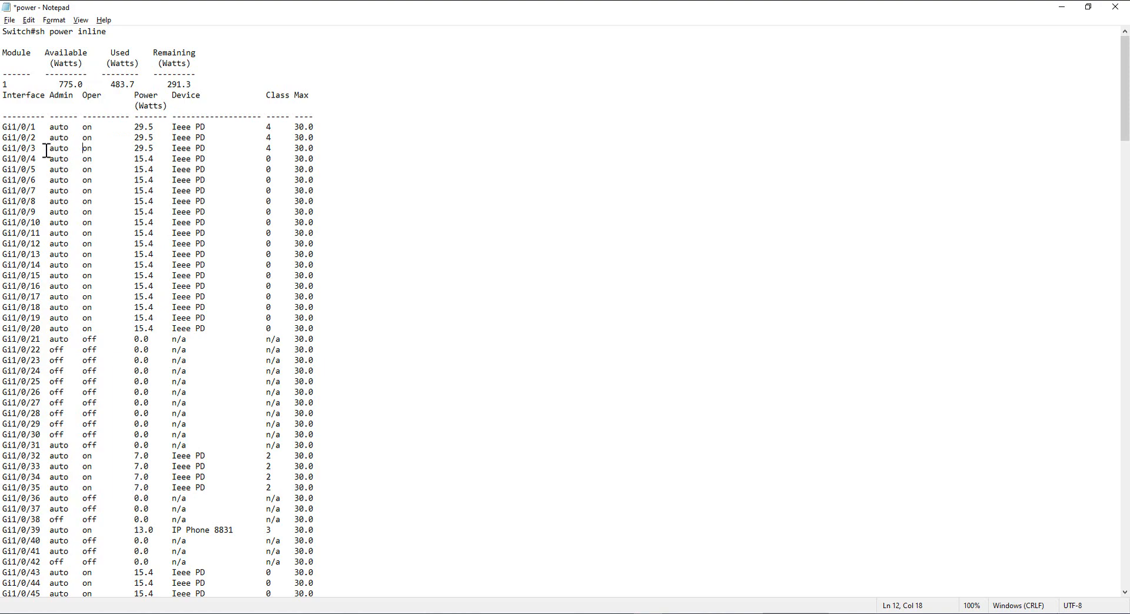
# Scroll past Gi1/0/39's IP Phone 8831 (13.0 W) to the priority listing and police output.
pyautogui.scroll(-3)
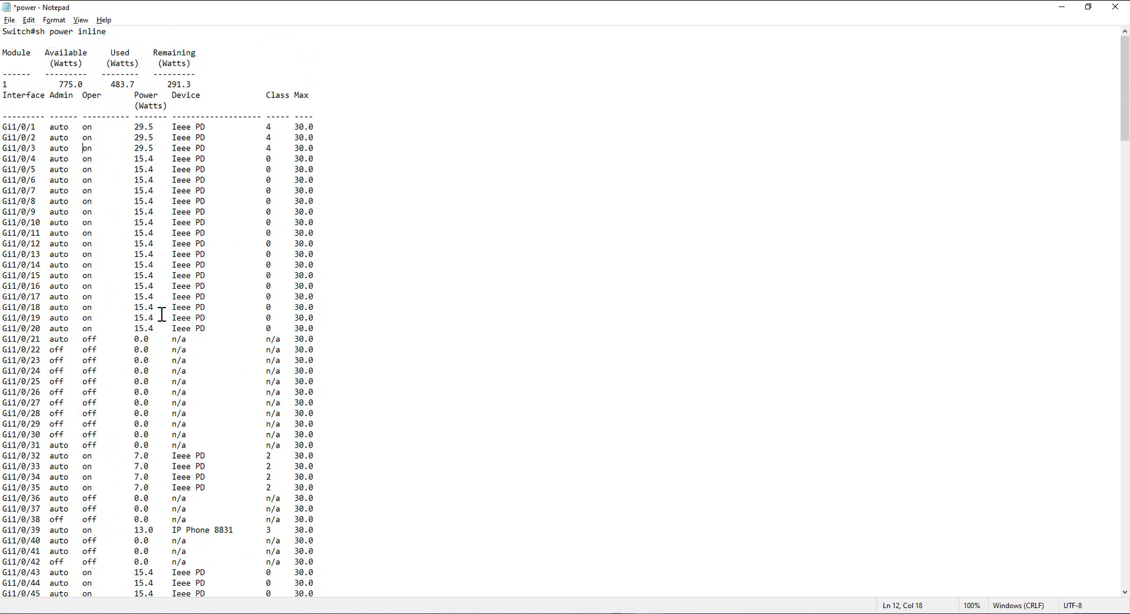
pyautogui.moveTo(151, 292)
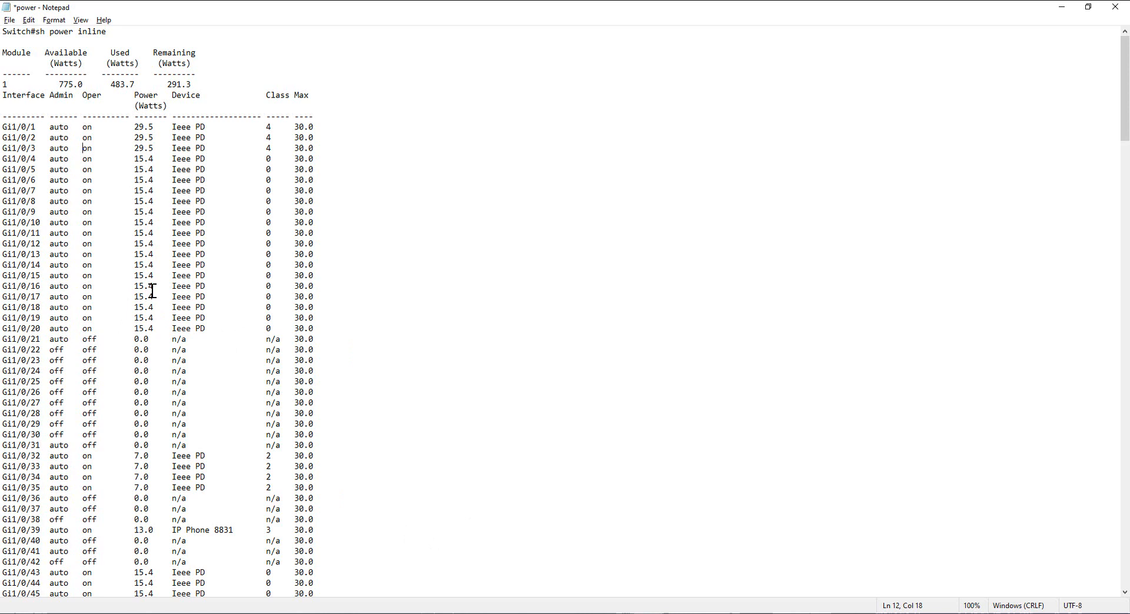
pyautogui.scroll(-3)
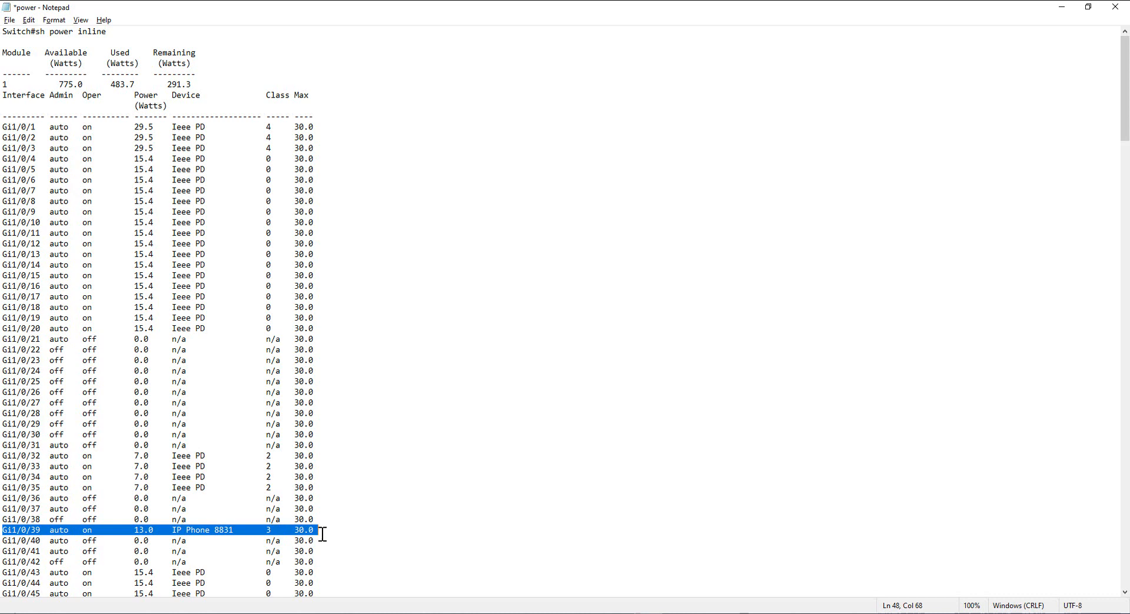
pyautogui.scroll(-3)
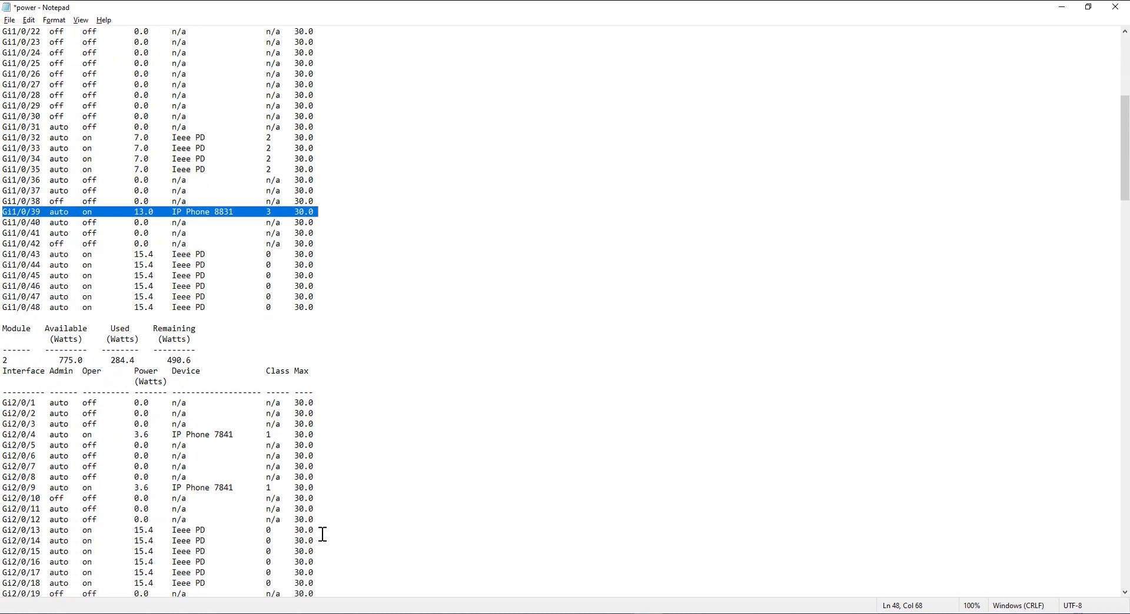
pyautogui.scroll(-3)
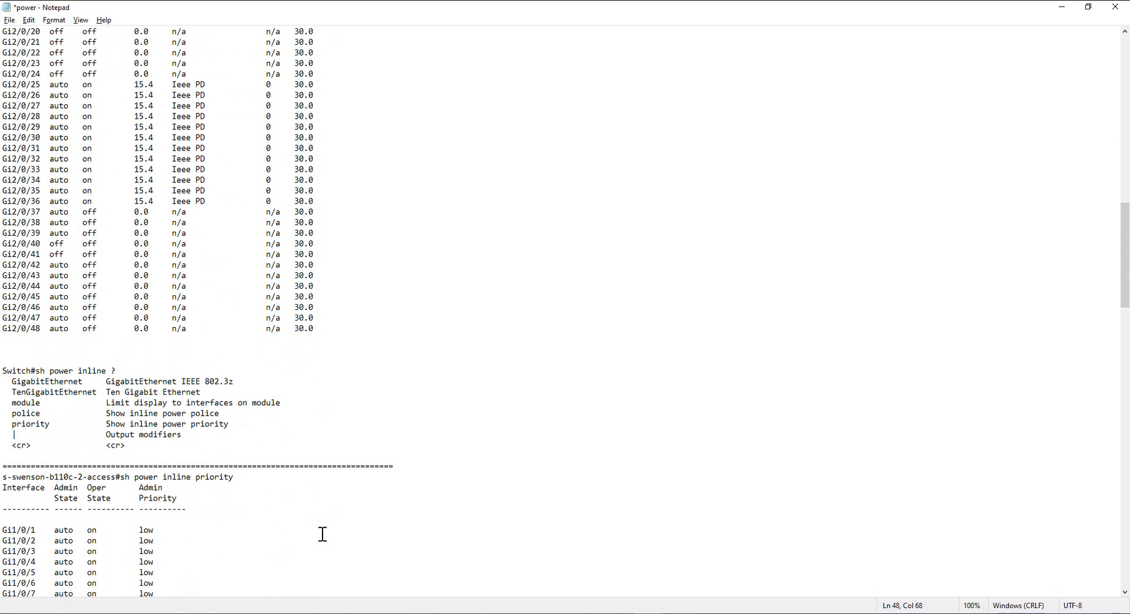
pyautogui.scroll(-3)
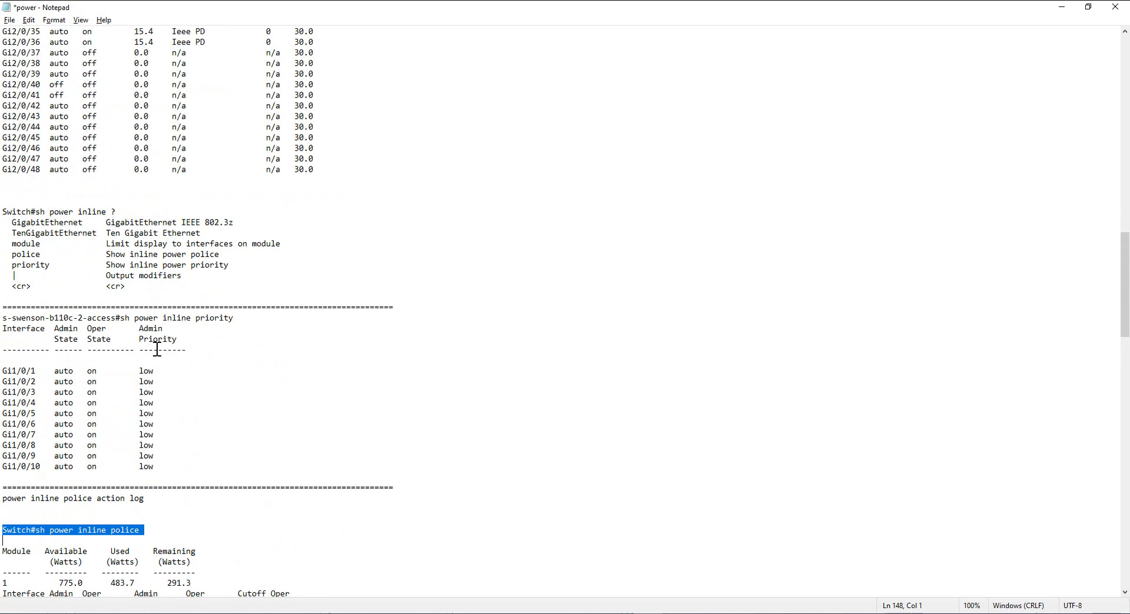
# Scroll through the 'sh power inline police' report and highlight the 117.7 W total.
pyautogui.scroll(-3)
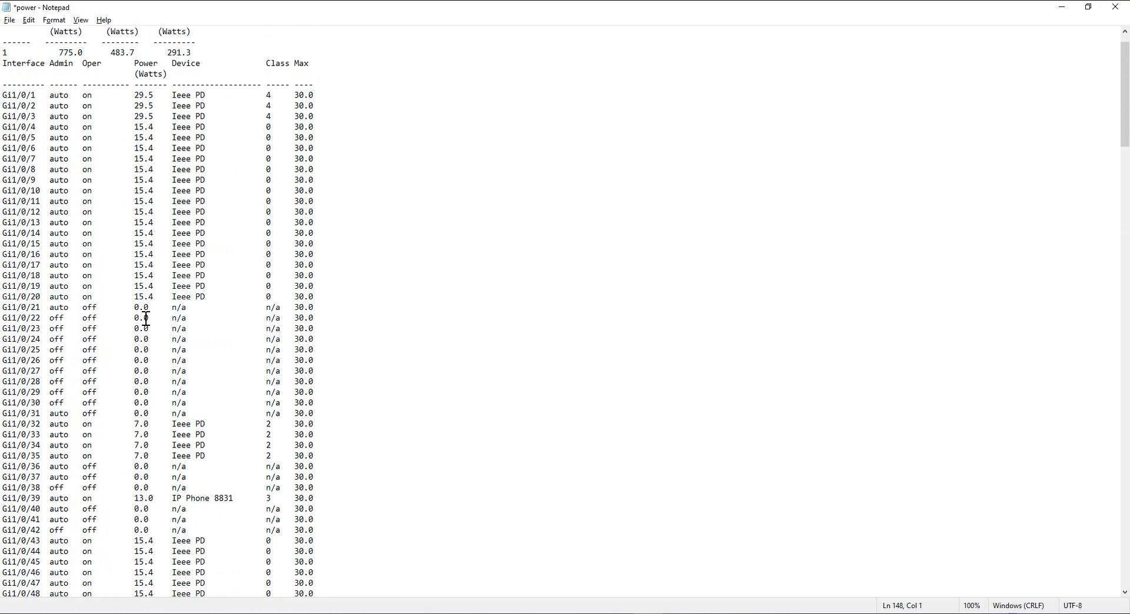
pyautogui.scroll(-3)
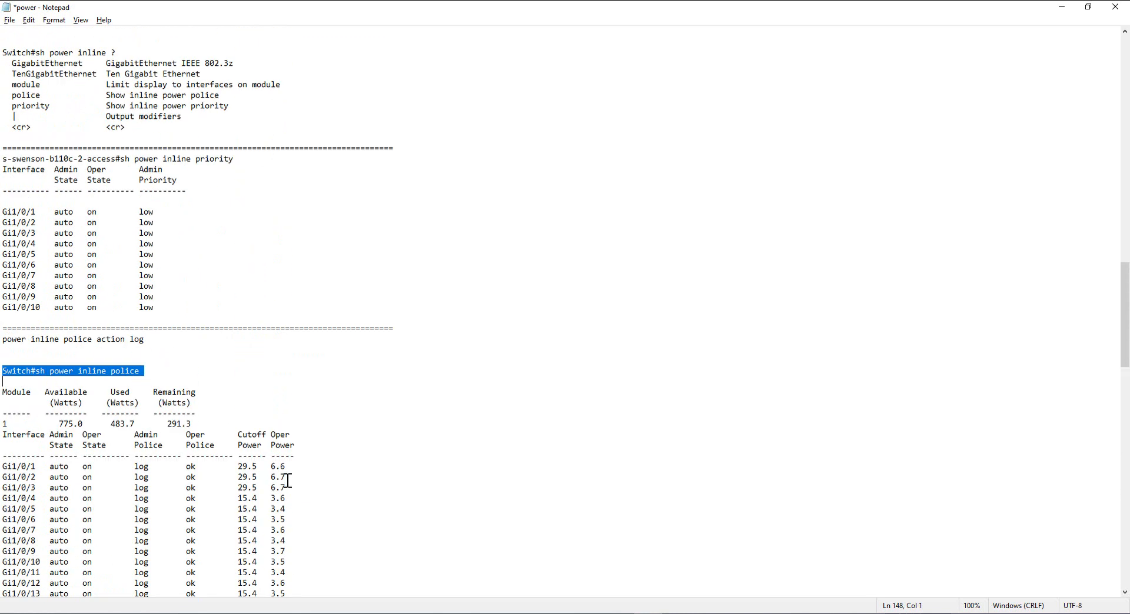
pyautogui.scroll(-3)
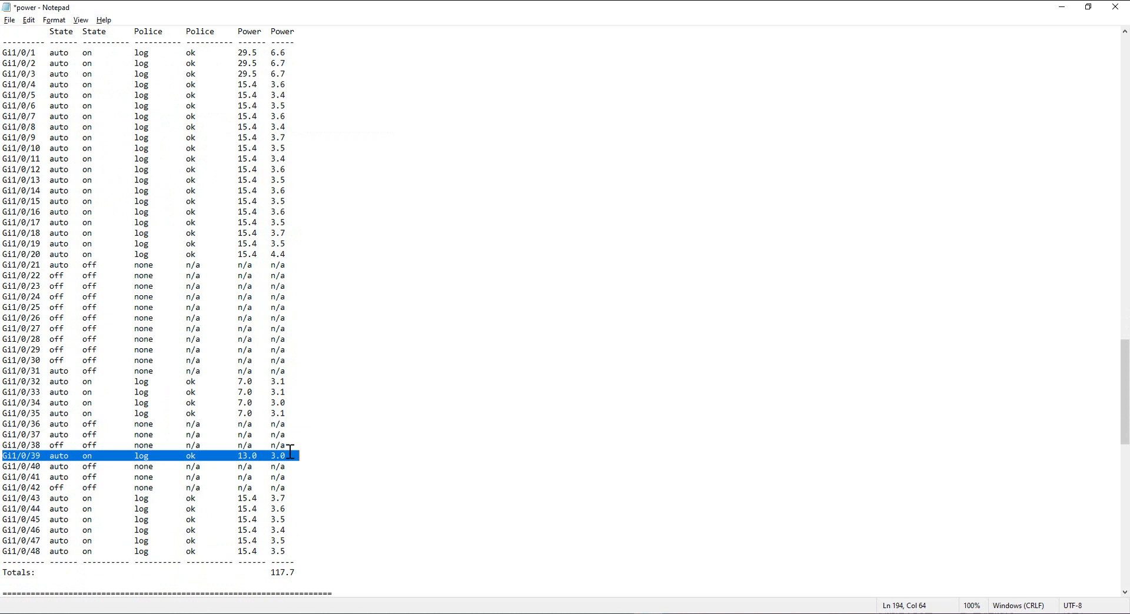
pyautogui.moveTo(260, 457)
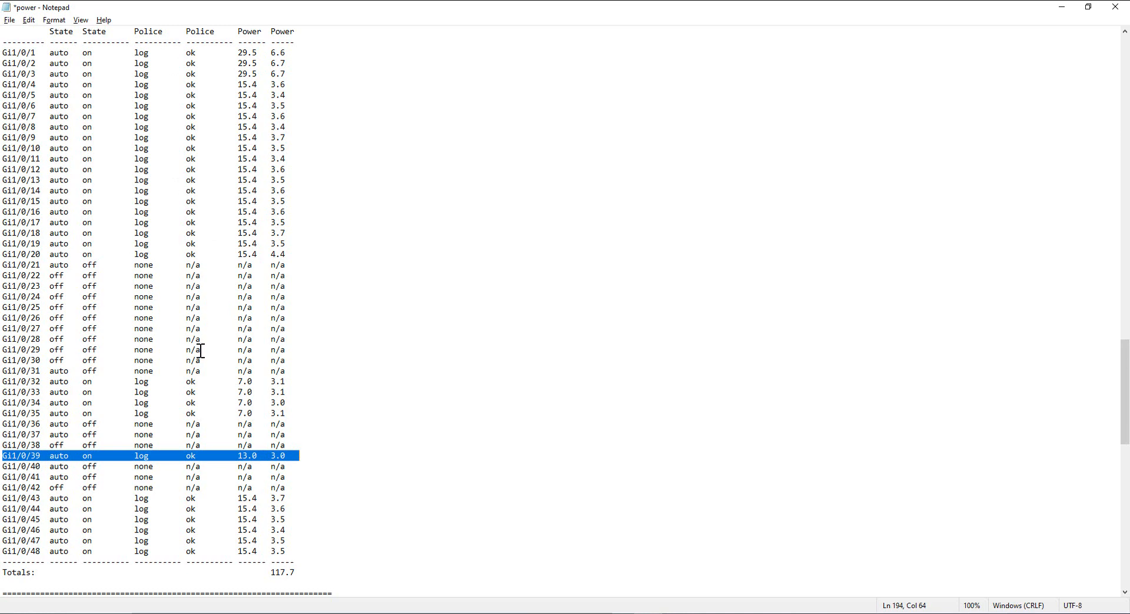
pyautogui.moveTo(277, 106)
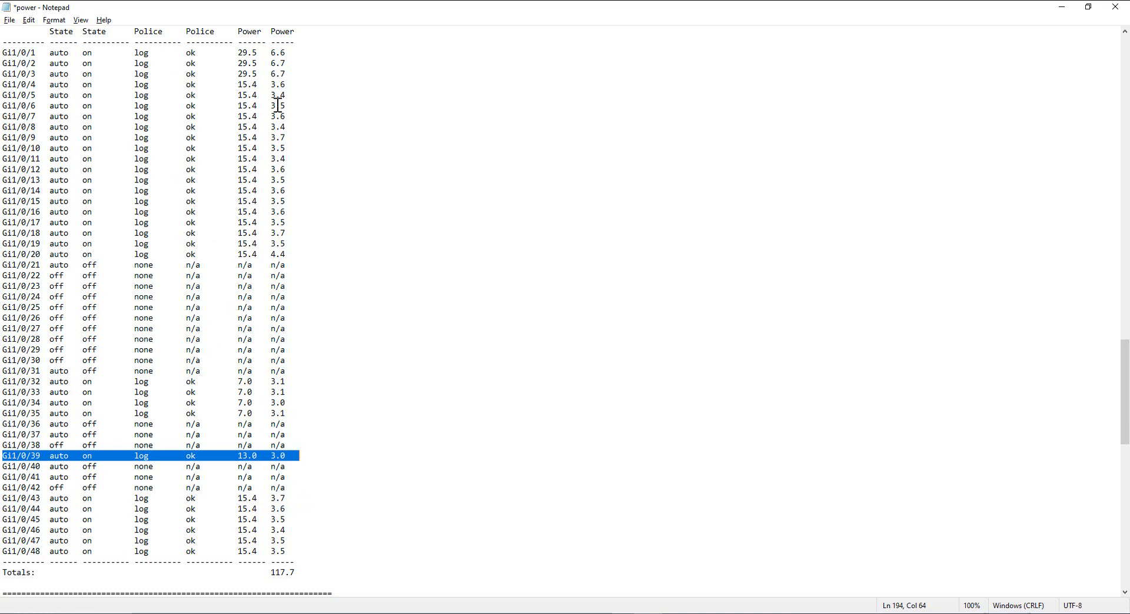
pyautogui.moveTo(292, 462)
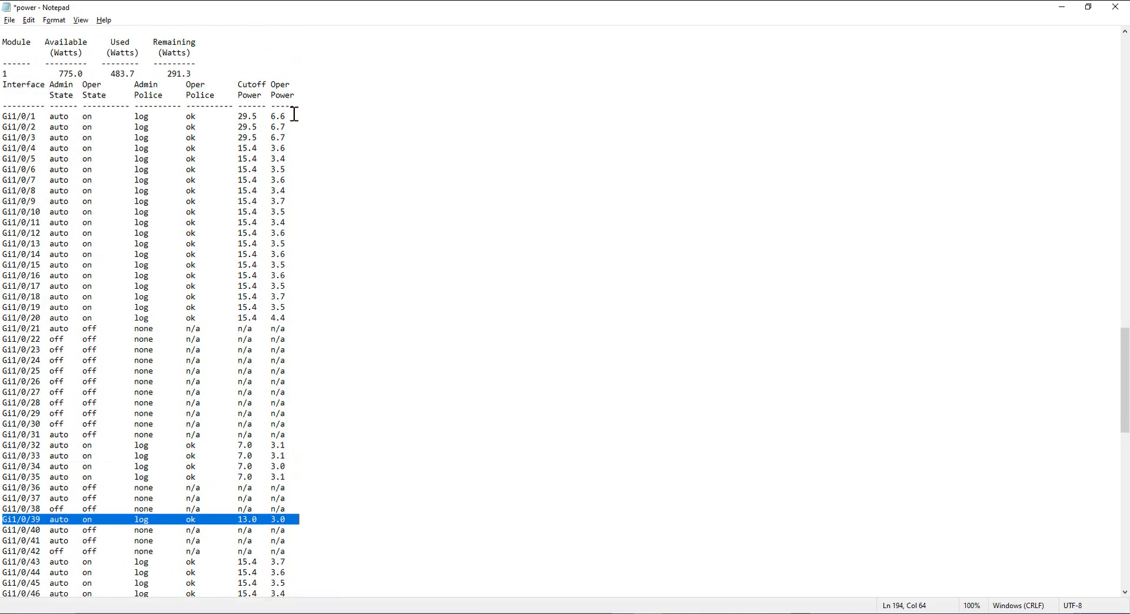
pyautogui.scroll(-3)
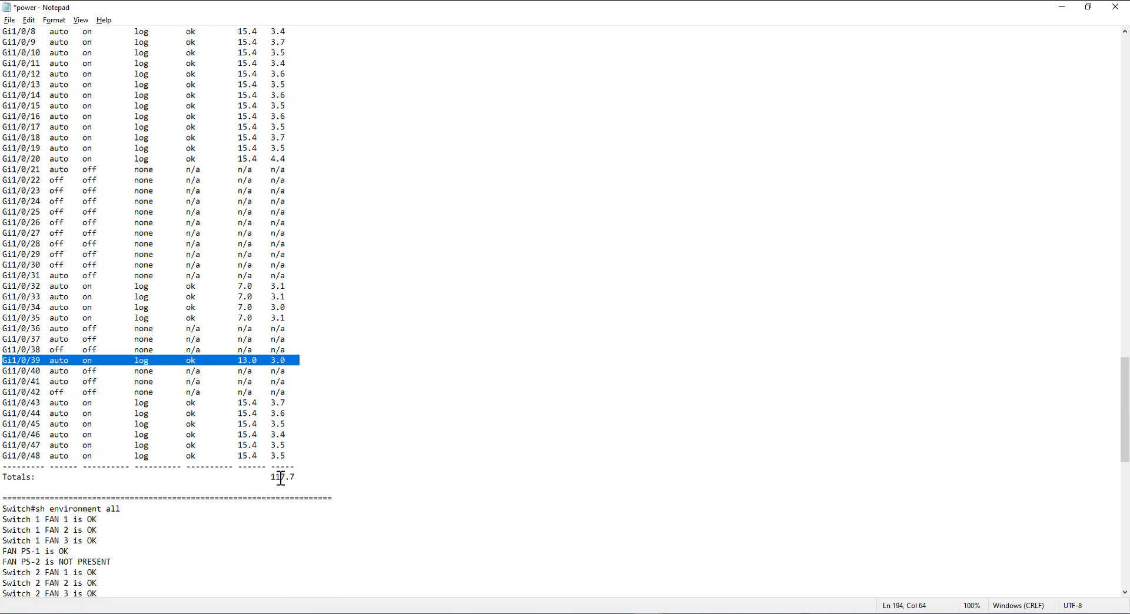
pyautogui.doubleClick(282, 476)
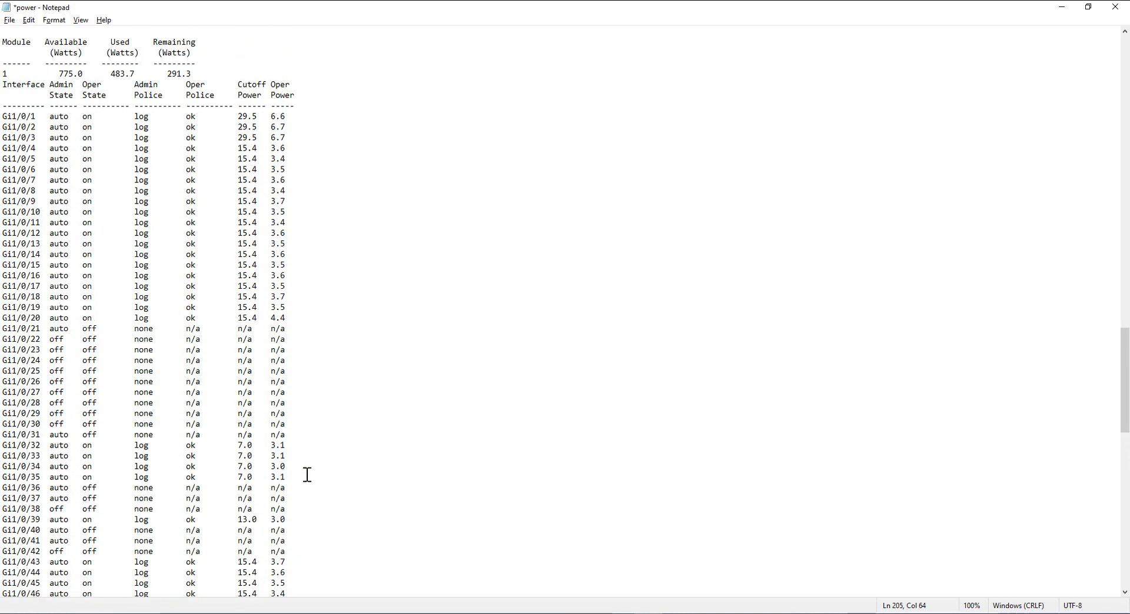
pyautogui.scroll(-3)
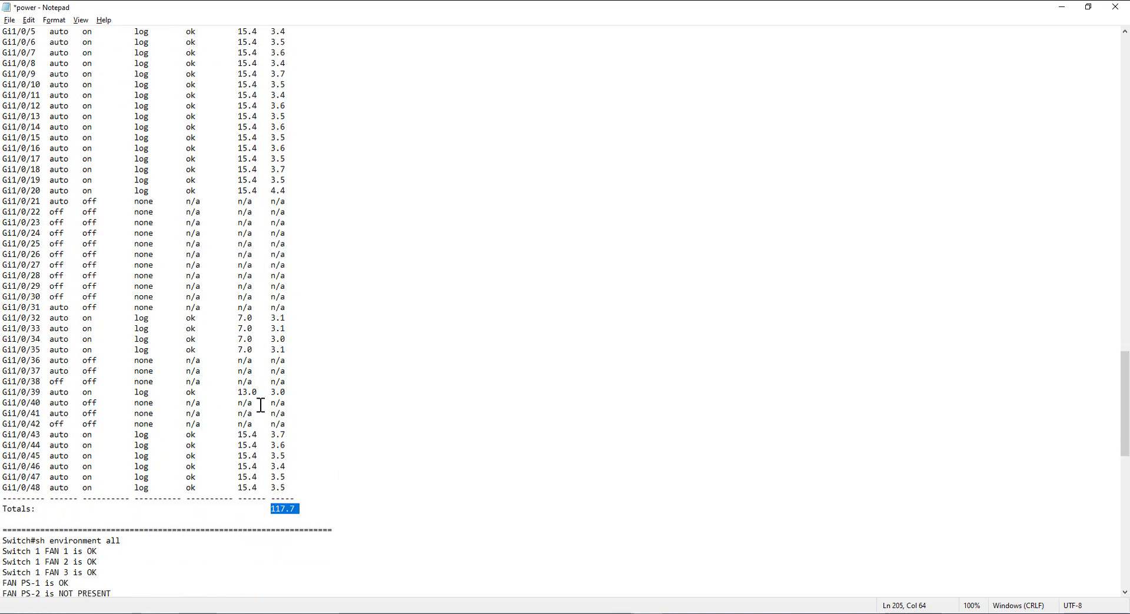
pyautogui.doubleClick(245, 392)
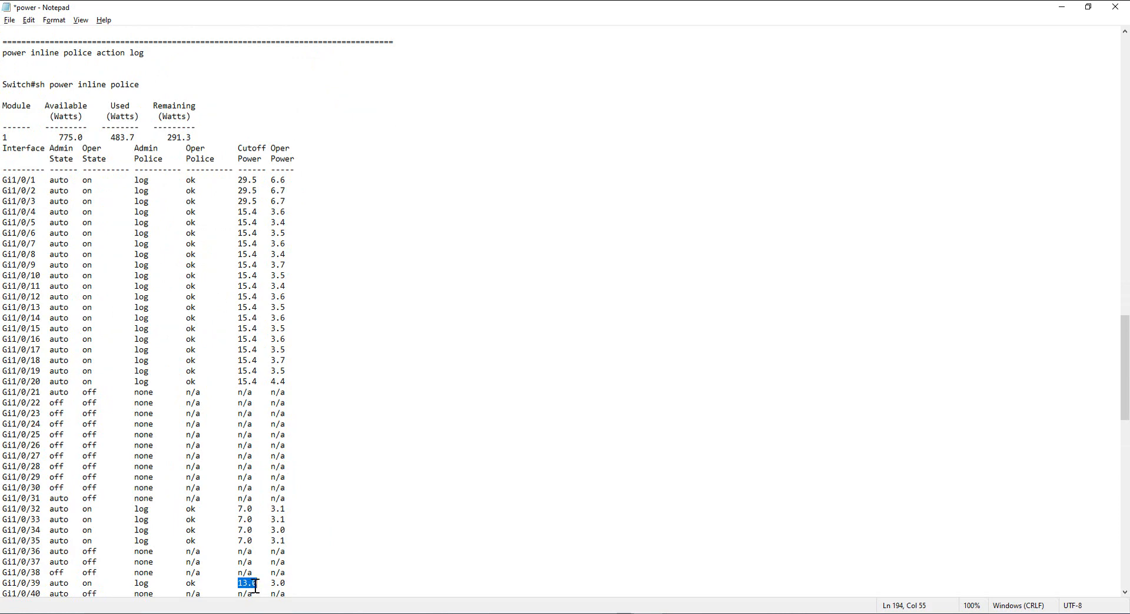
# Scroll through the power inline police output around the Gi1/0/39 phone's 13.0 W cutoff power.
pyautogui.scroll(-3)
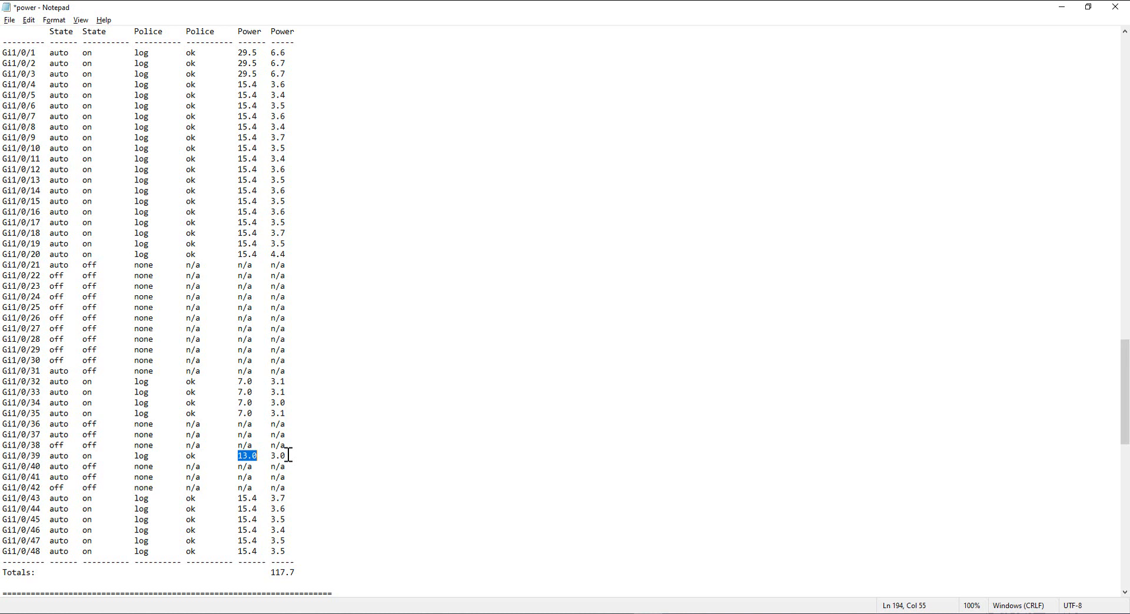
pyautogui.moveTo(252, 456)
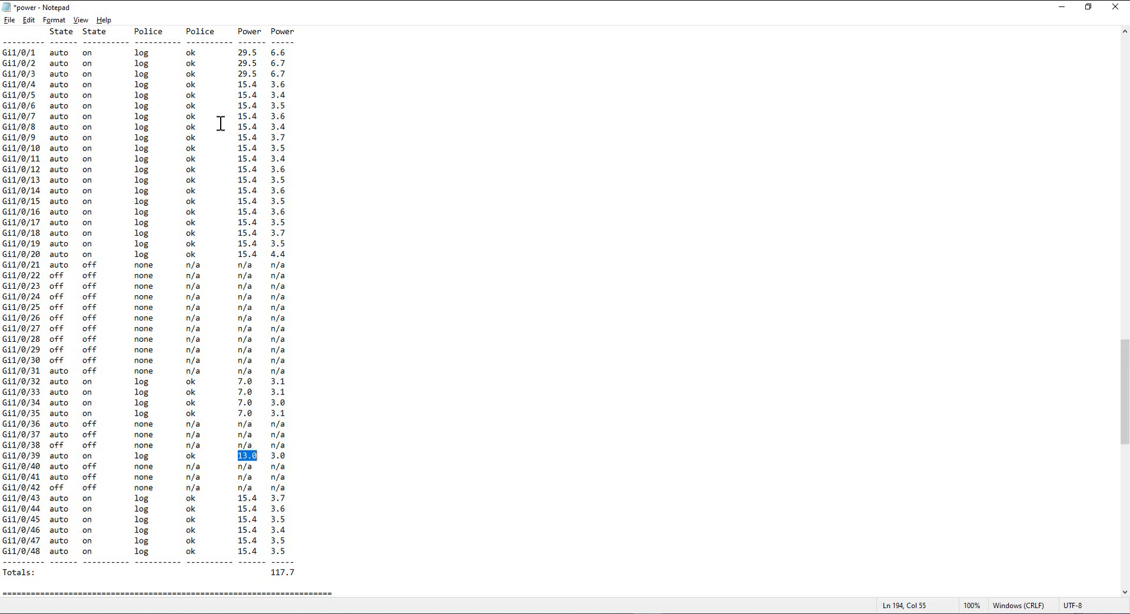
pyautogui.moveTo(289, 467)
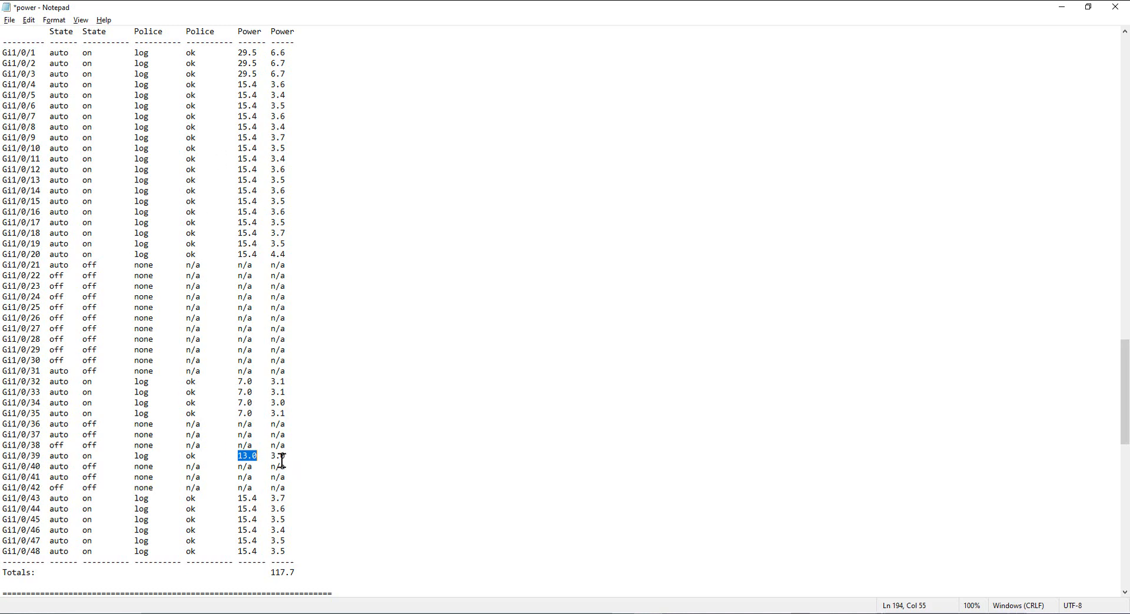
pyautogui.scroll(-3)
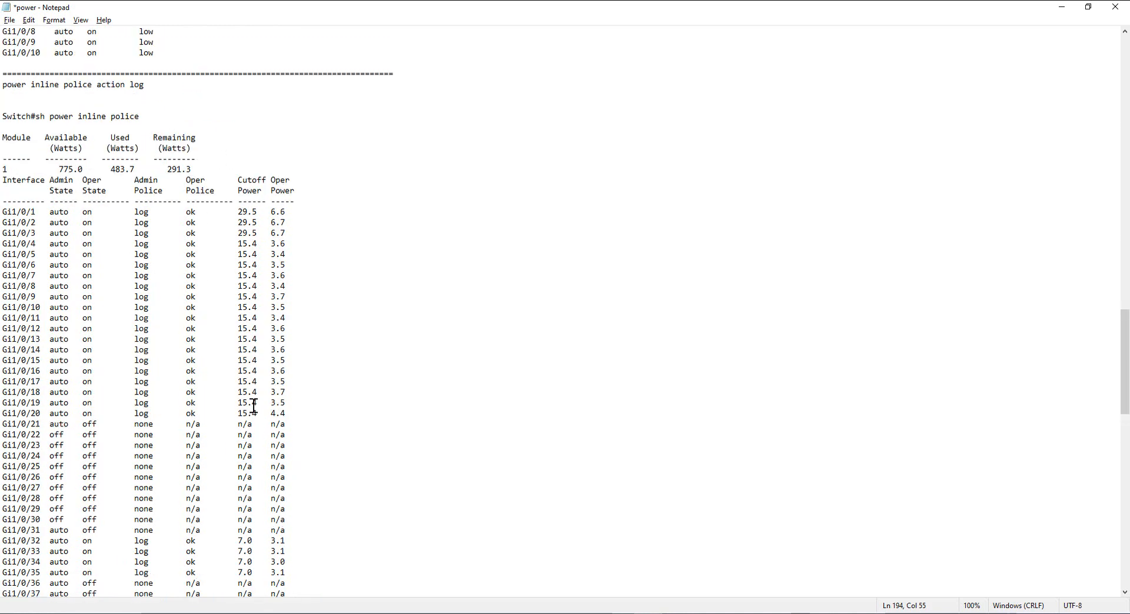
pyautogui.moveTo(250, 541)
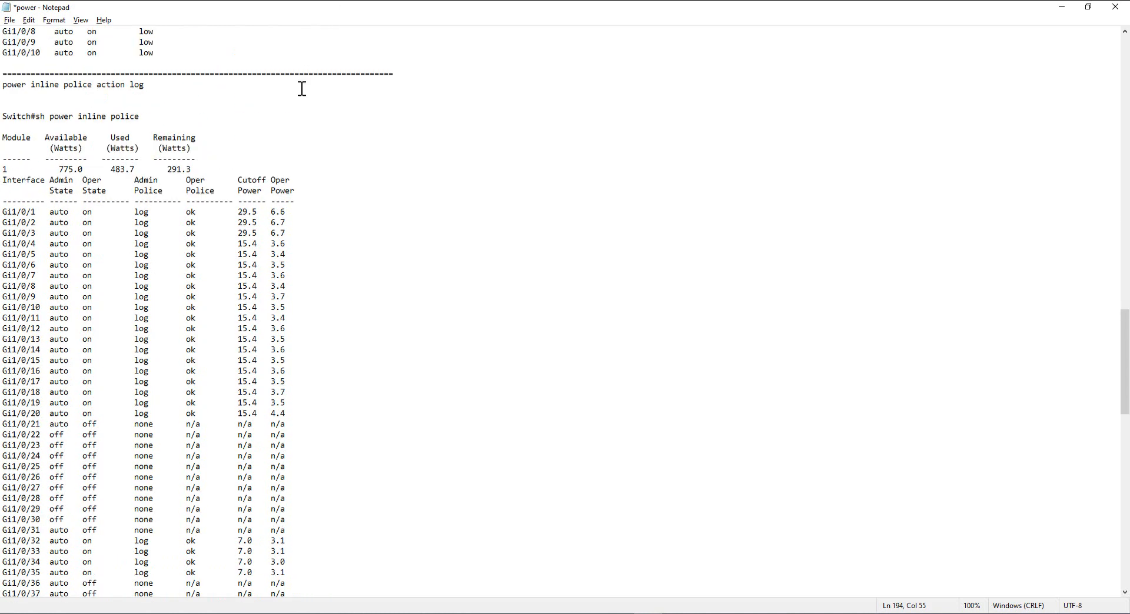
pyautogui.moveTo(267, 196)
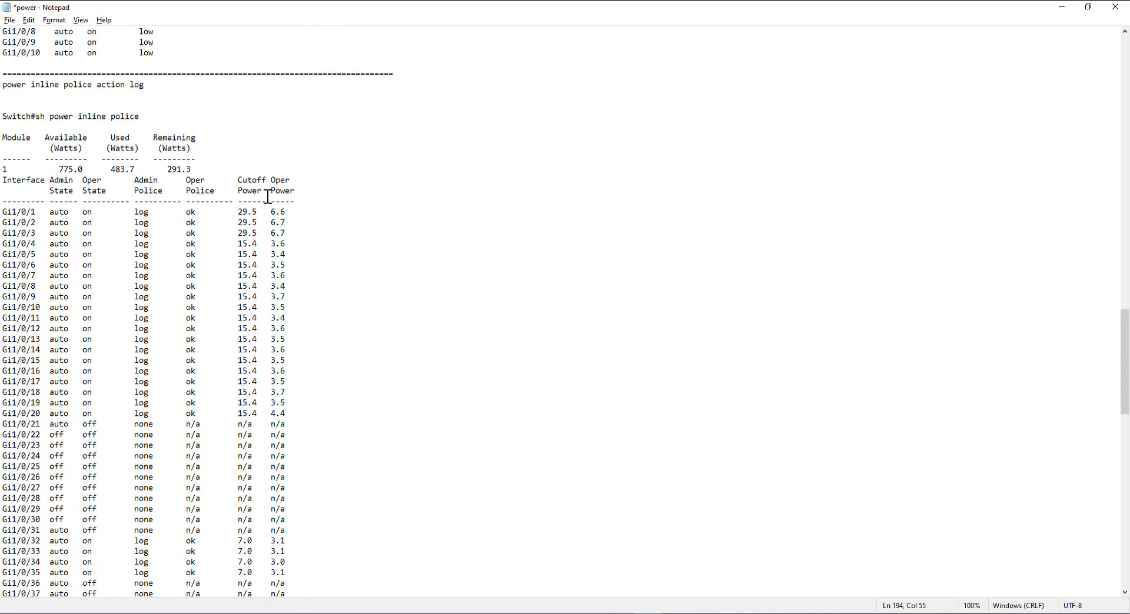
pyautogui.moveTo(409, 415)
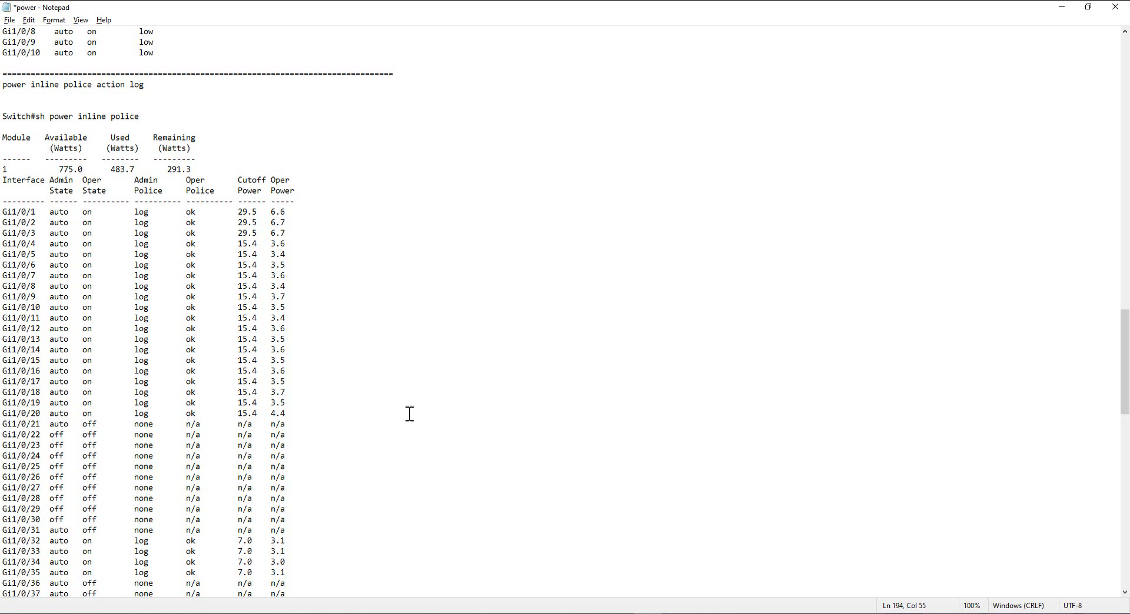